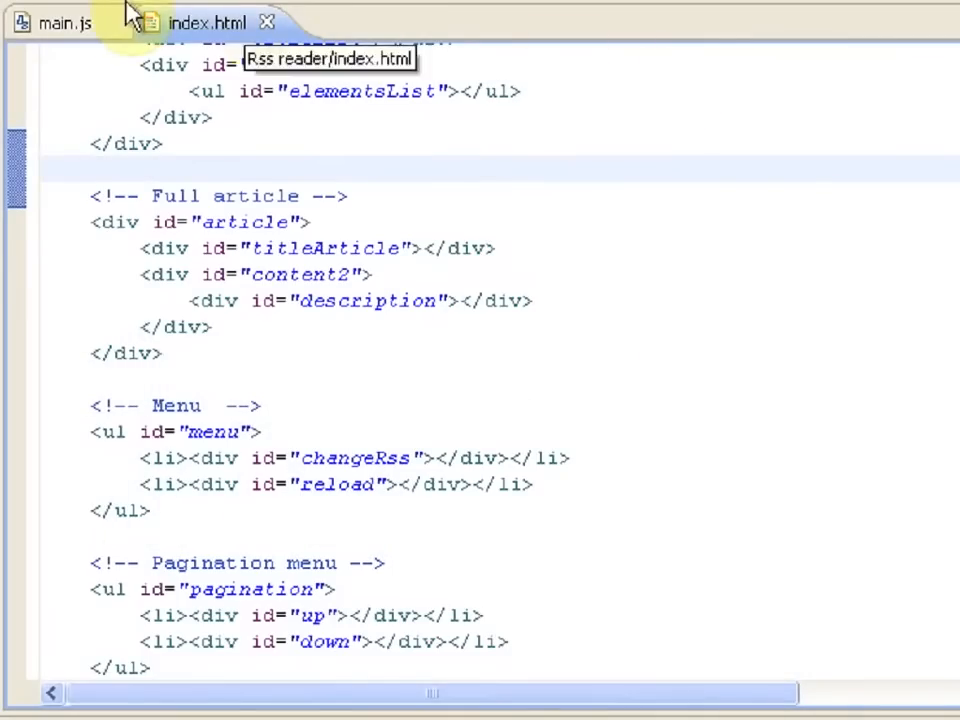
In main.js, start a window.onload function declaring const DEFAULT_ADDRESS for the Samsung feed URL
click(64, 23)
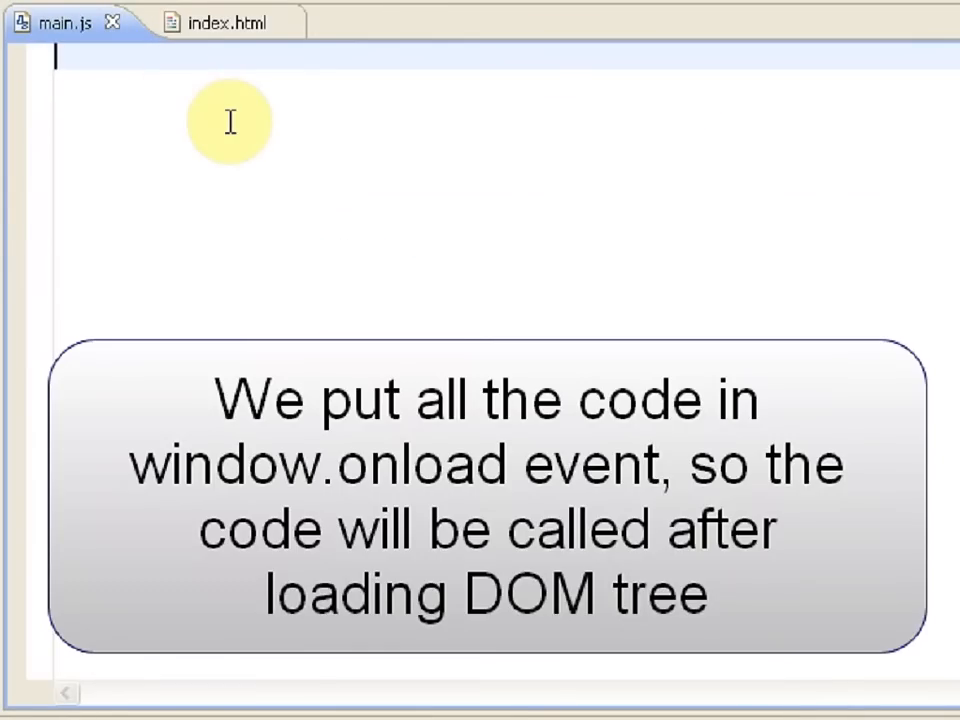
text(window.)
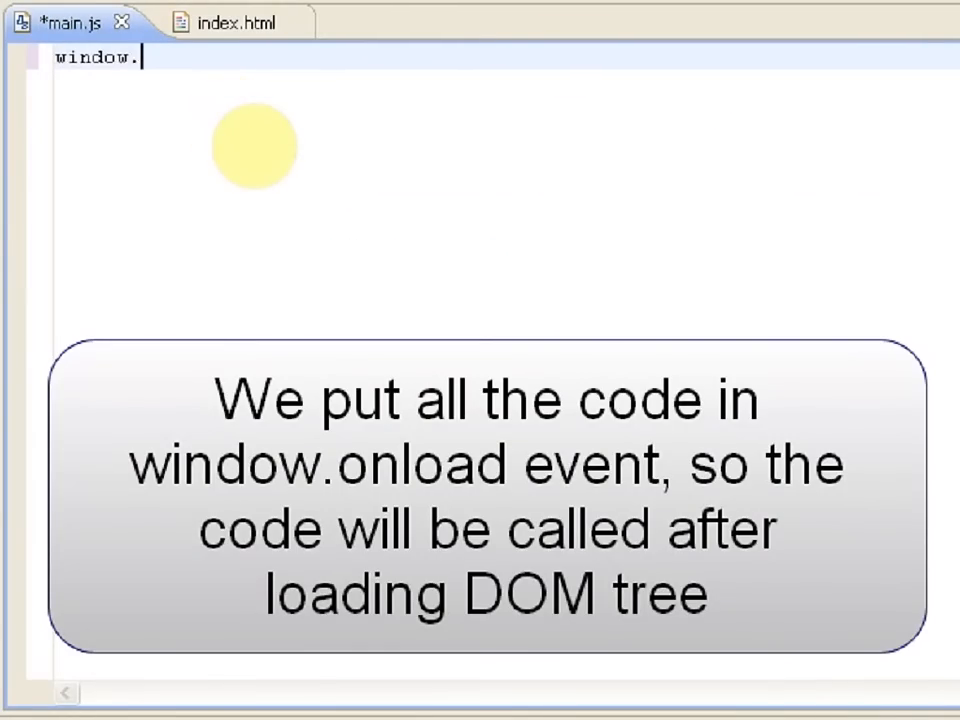
text(onload =)
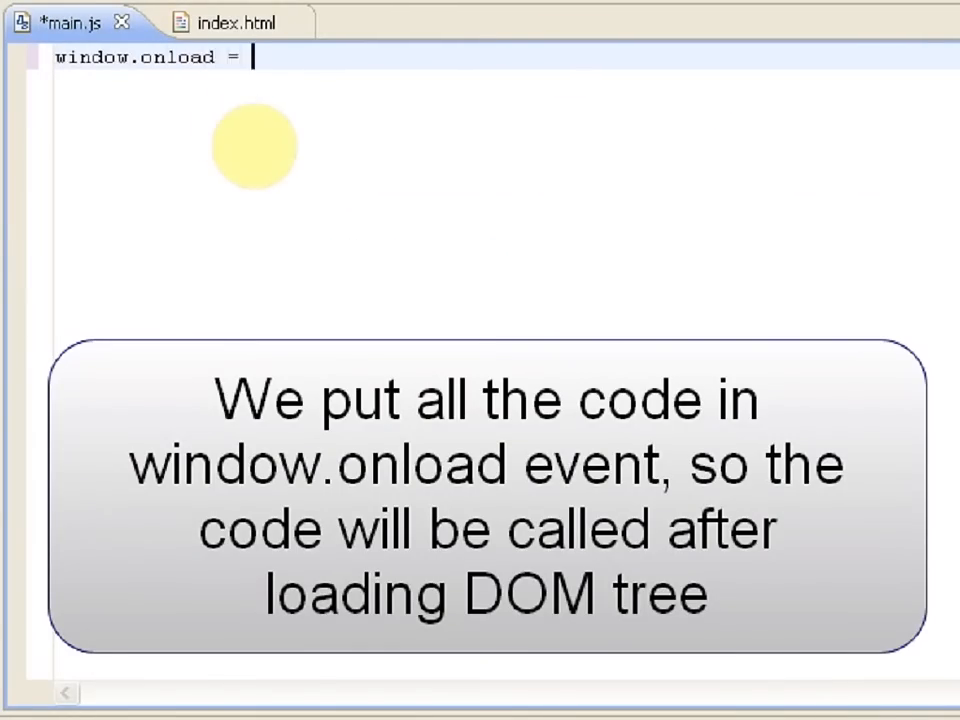
text(function)
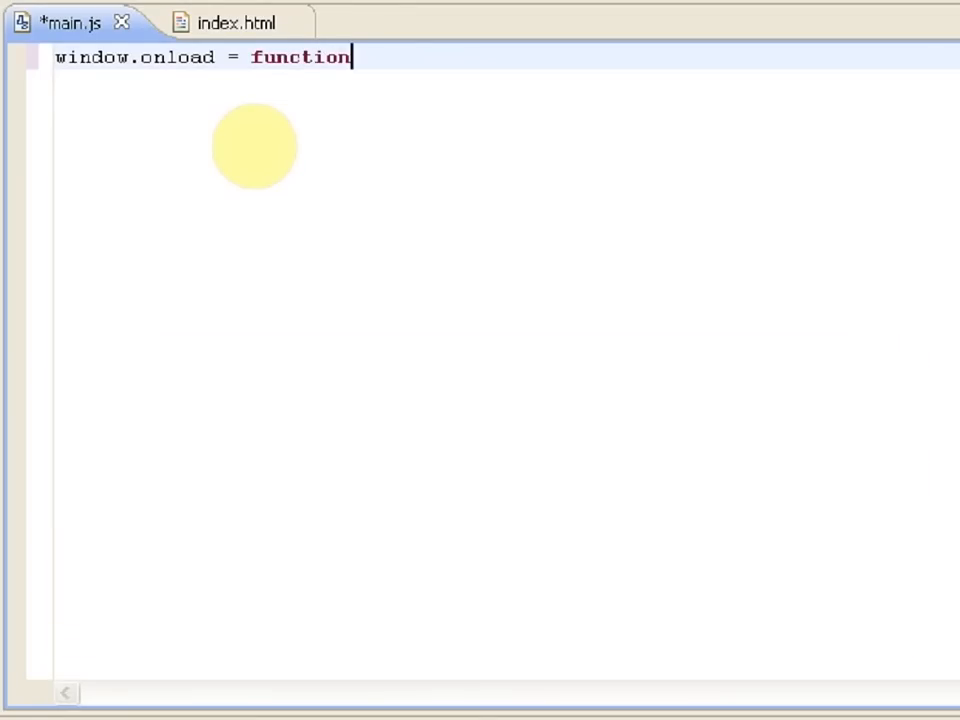
text((){)
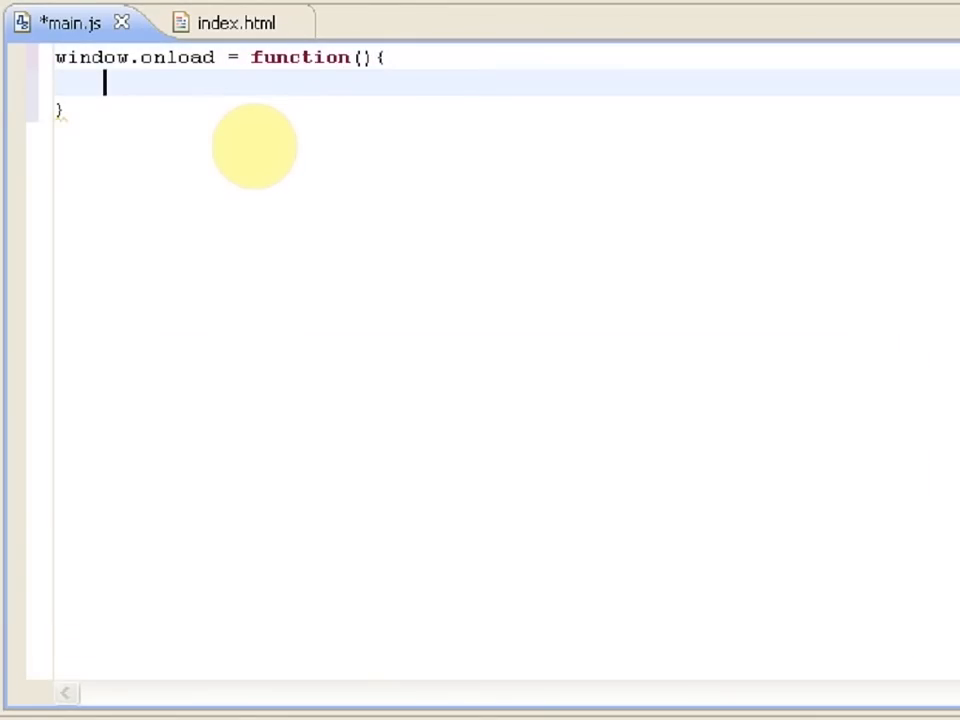
mouse_move(230, 122)
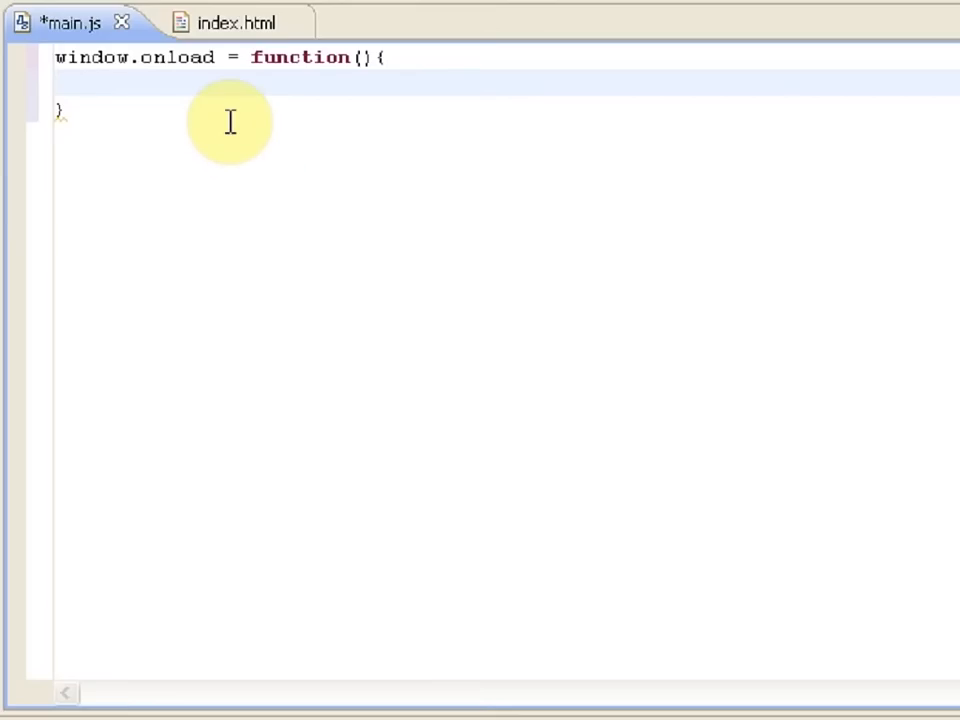
text(const DEFAULT_ADDRESS = 'http://www.samsung.com/us/function/rss/rssFee)
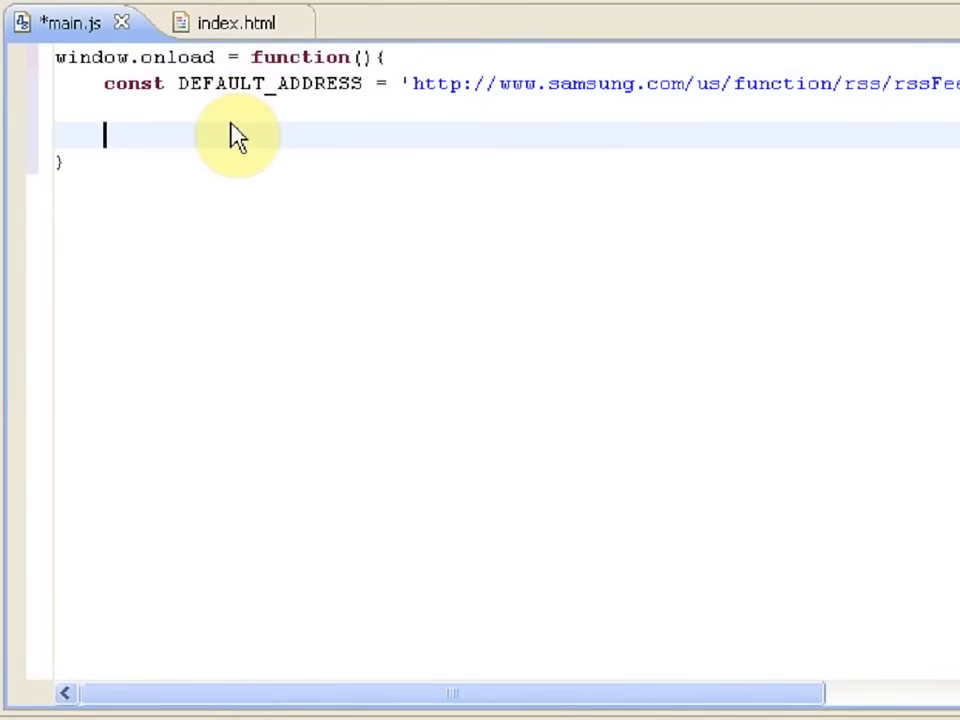
mouse_move(230, 122)
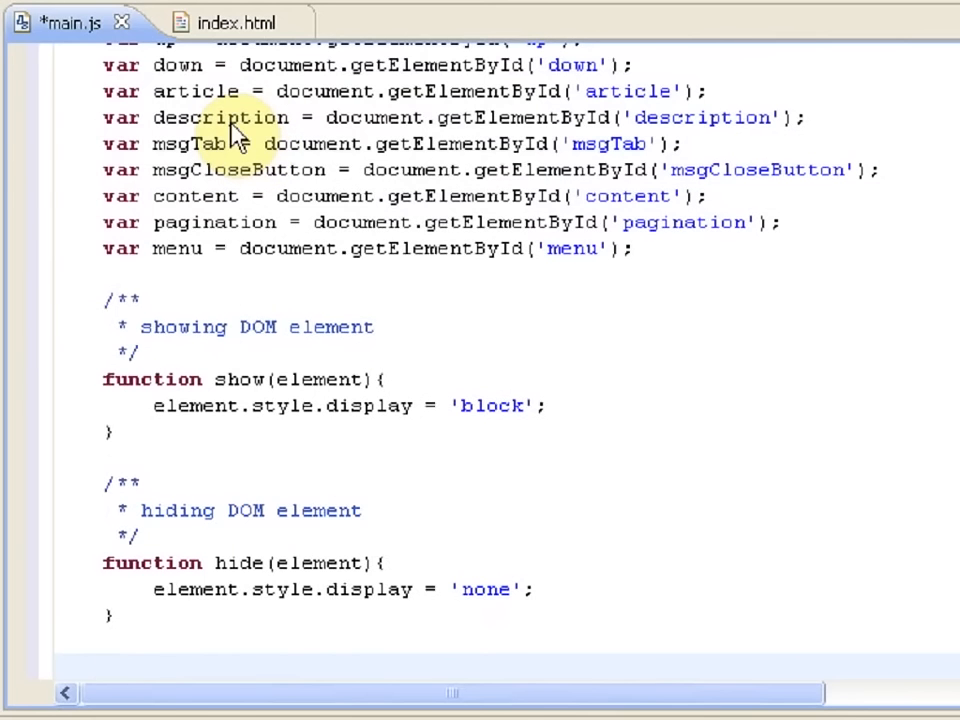
Write show, hide, scrollUp, scrollDown, setSize, checkUrl and the Article constructor below the element lookups
scroll(down, 3)
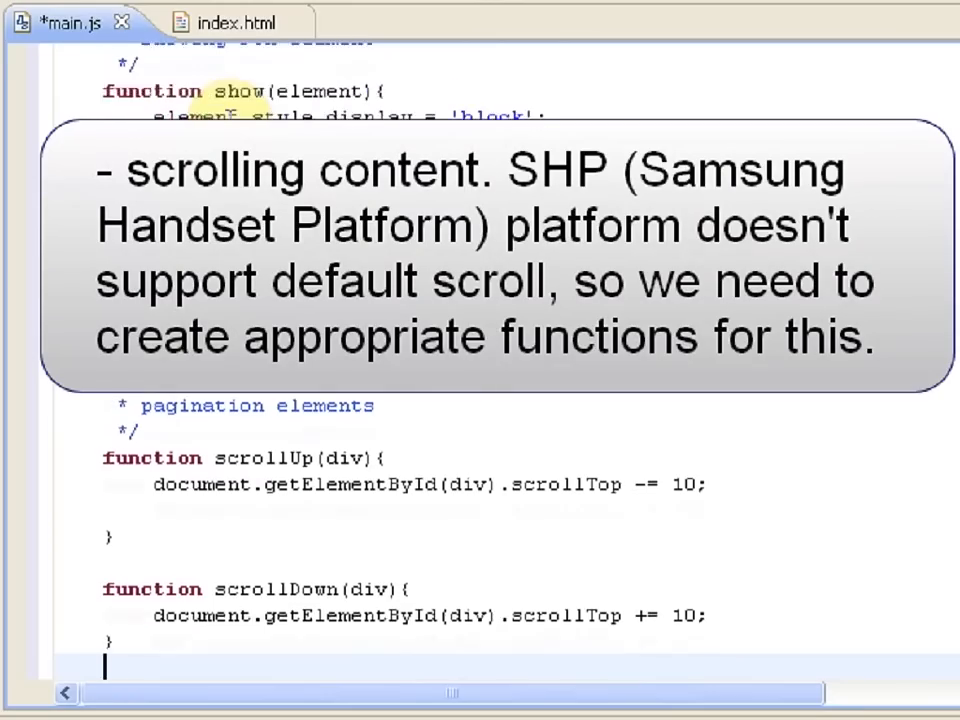
scroll(up, 3)
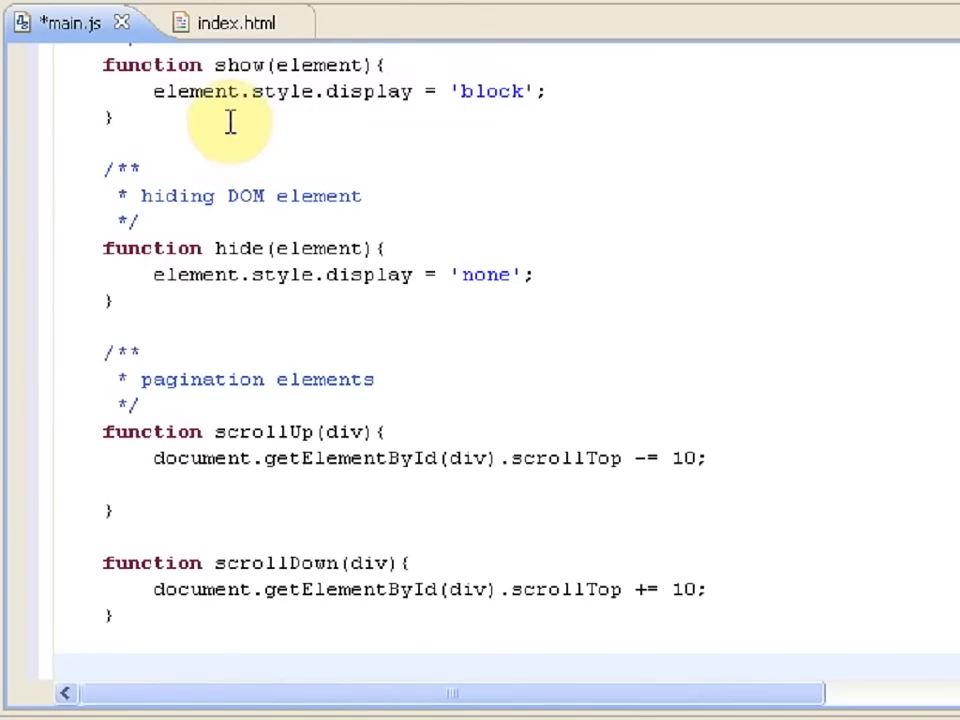
scroll(down, 3)
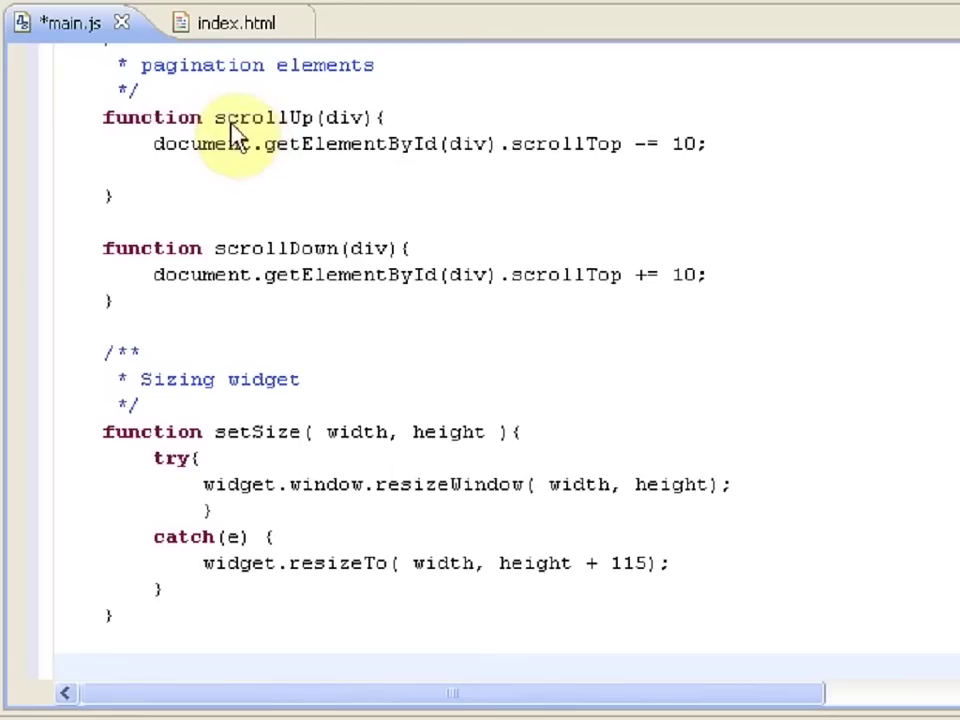
scroll(down, 3)
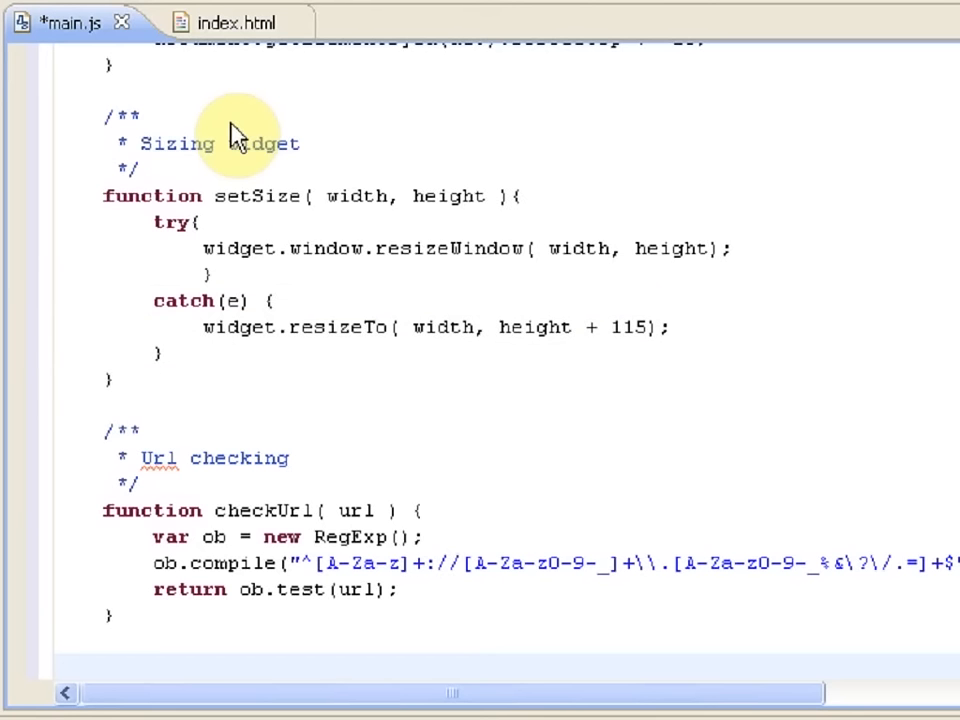
mouse_move(230, 120)
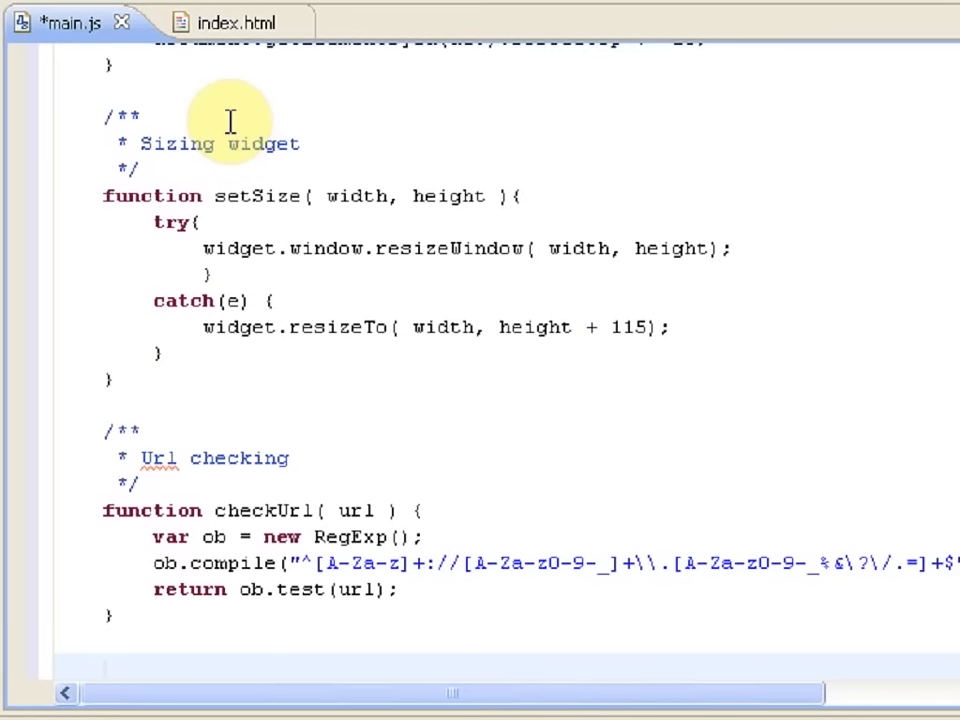
scroll(down, 3)
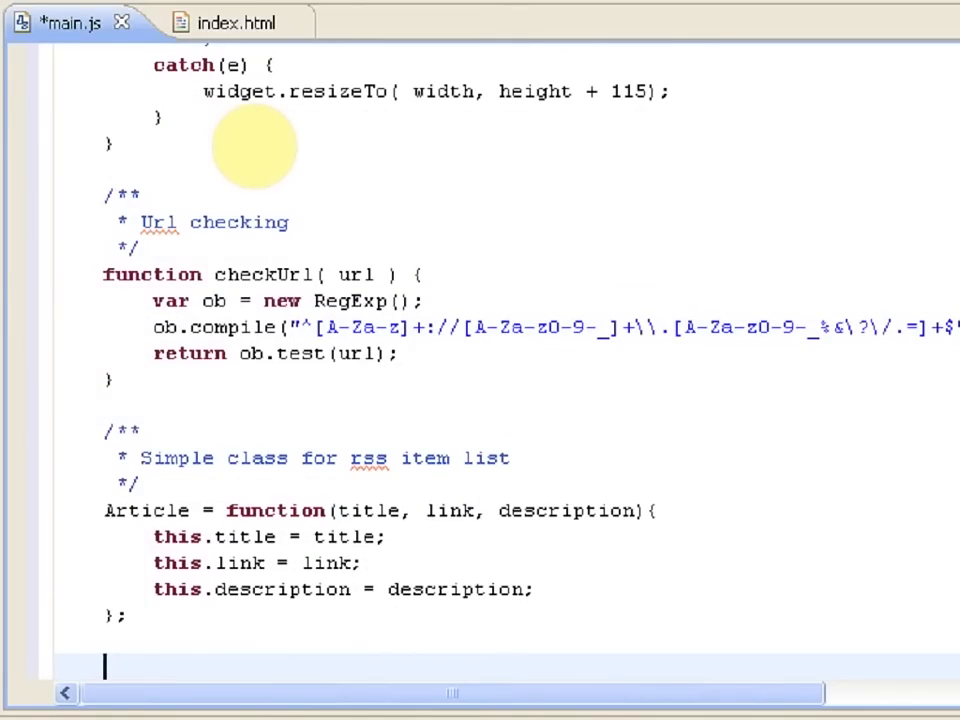
mouse_move(228, 122)
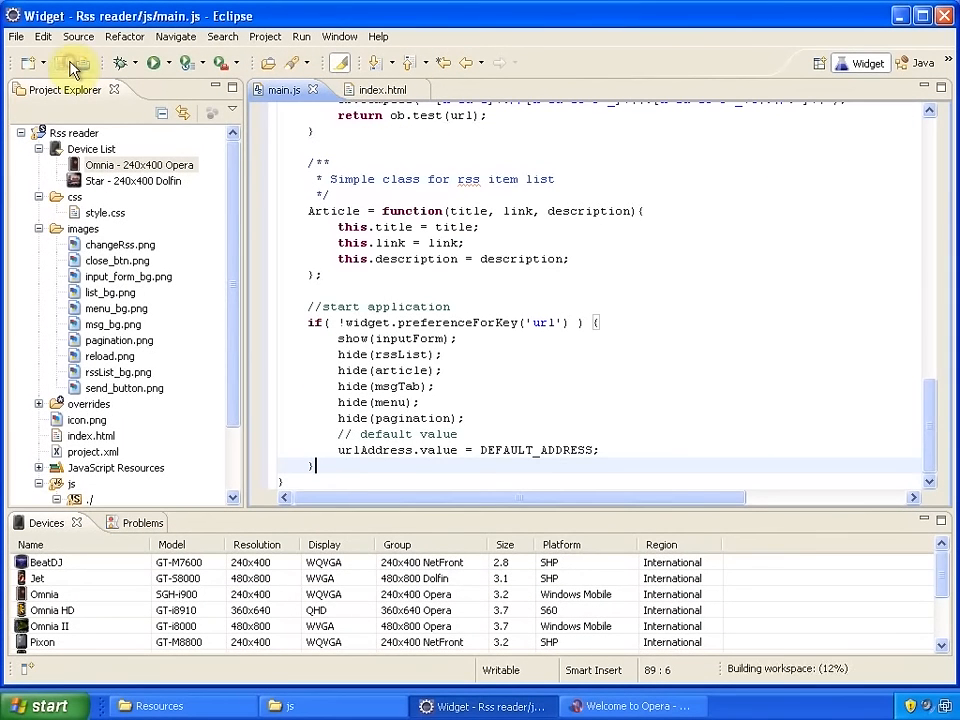
Run the RSS reader project as a widget on the Omnia 240x400 Opera device
click(140, 164)
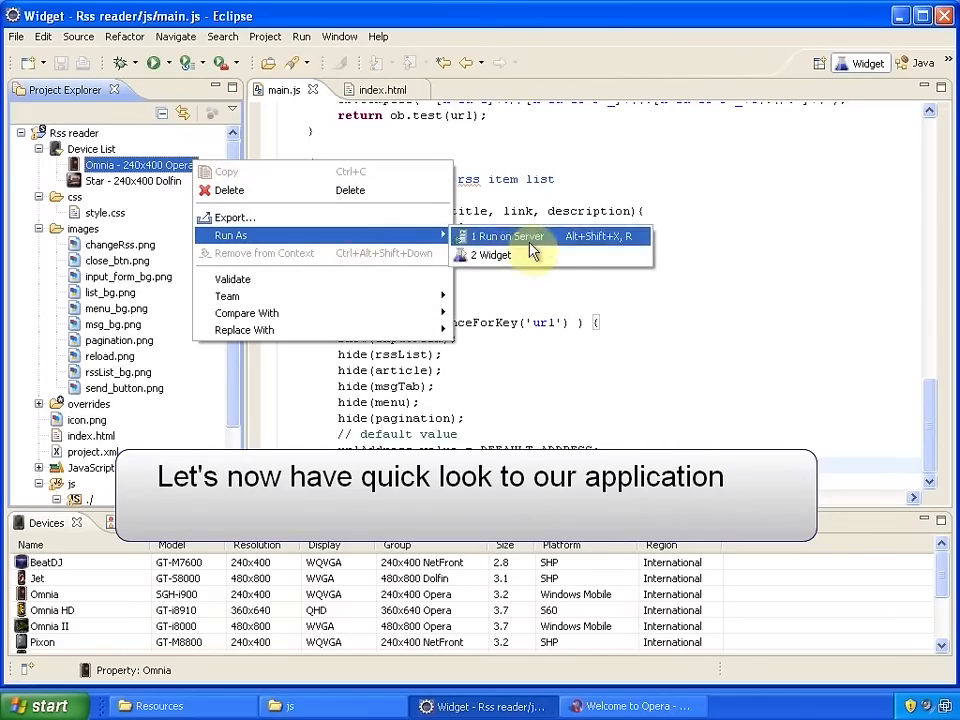
click(507, 236)
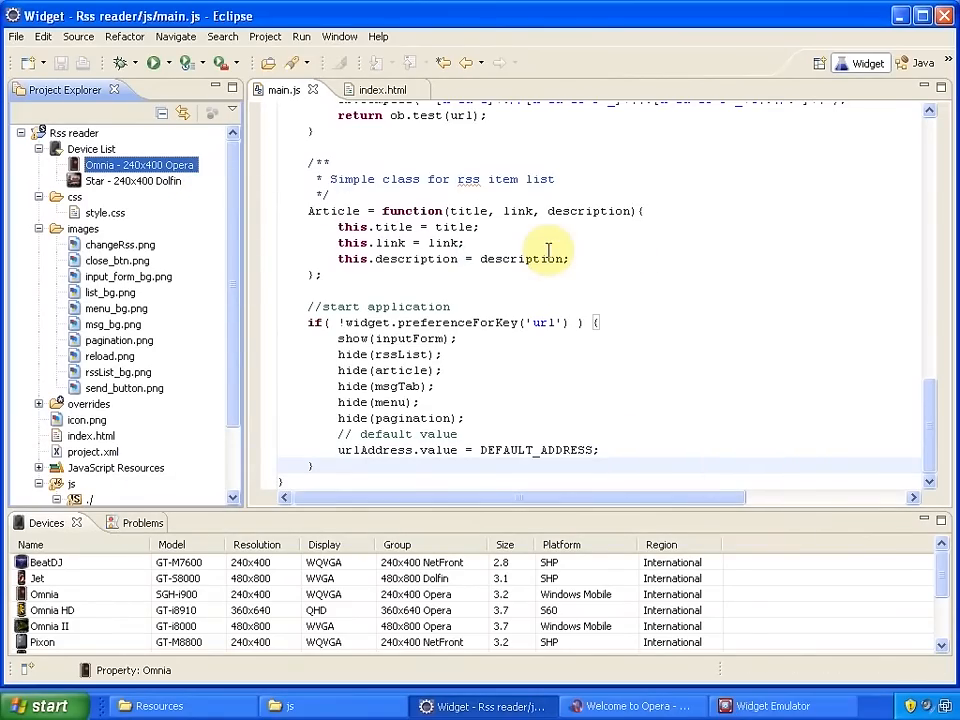
click(772, 706)
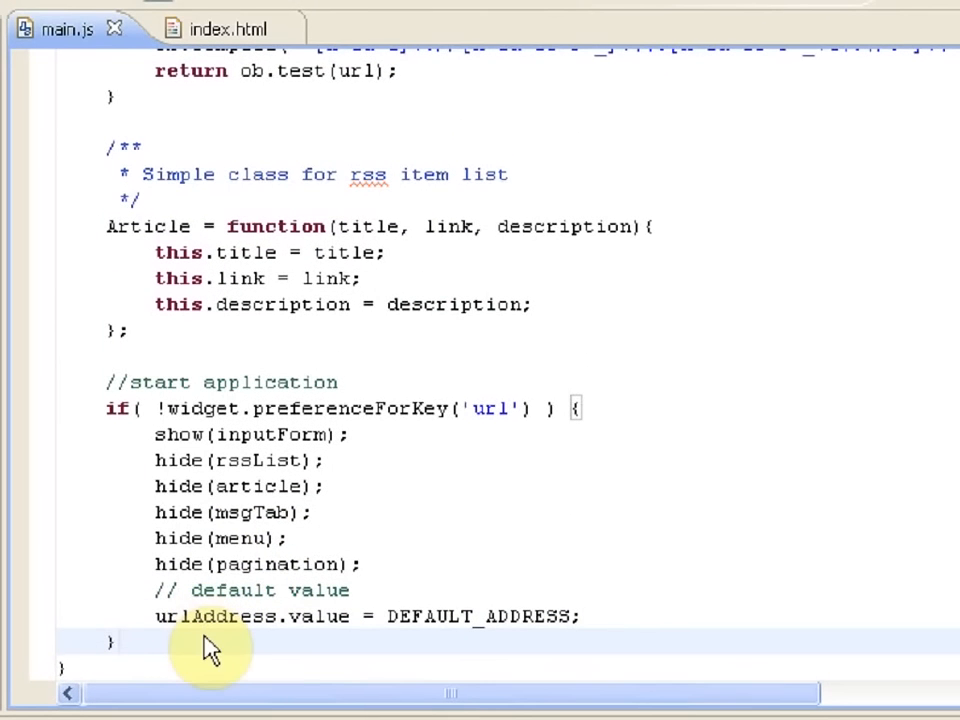
Add an else { getRssChannel(); } branch after the startup if-block
text(else {)
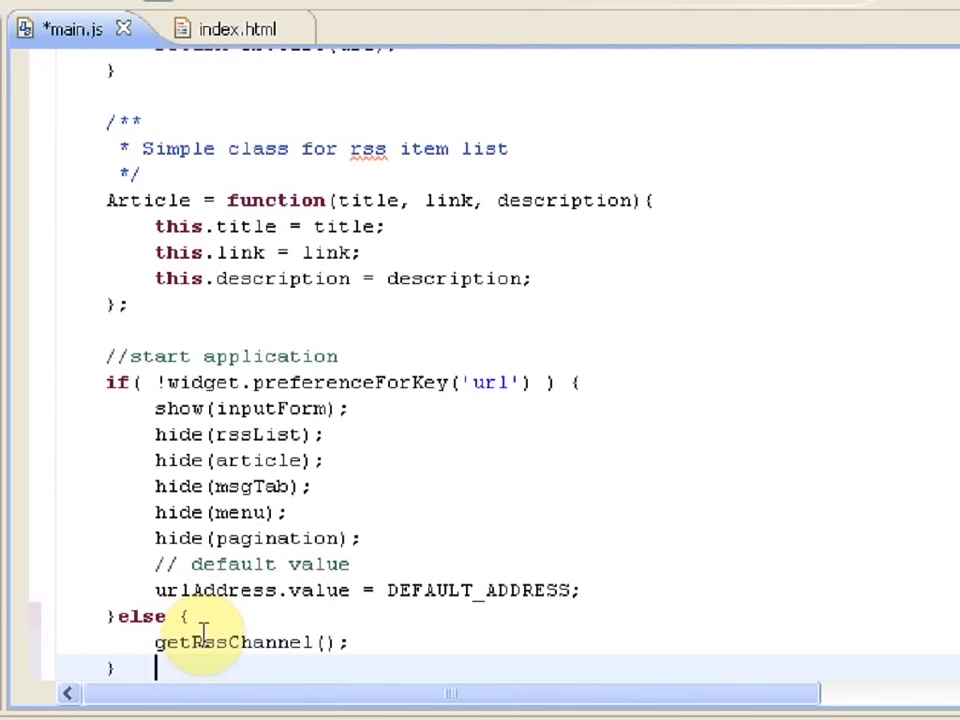
scroll(up, 3)
text(function showMsg(msg){)
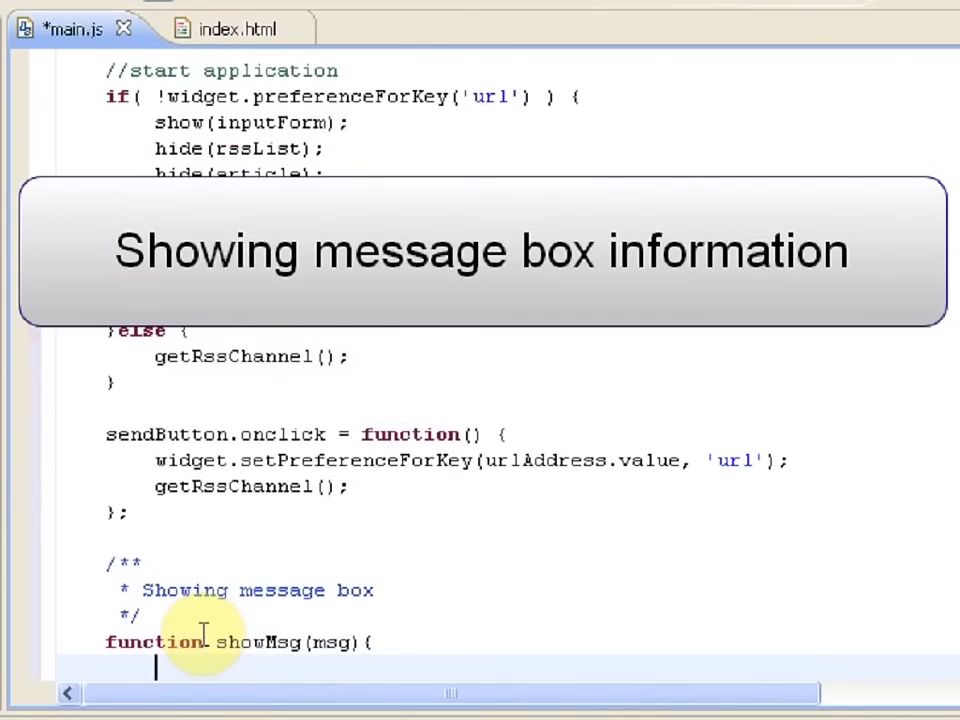
Set the widget size to 240x170 and write the msgCloseButton handler hiding panels and aborting HTTP
text(setSize(240, 170);)
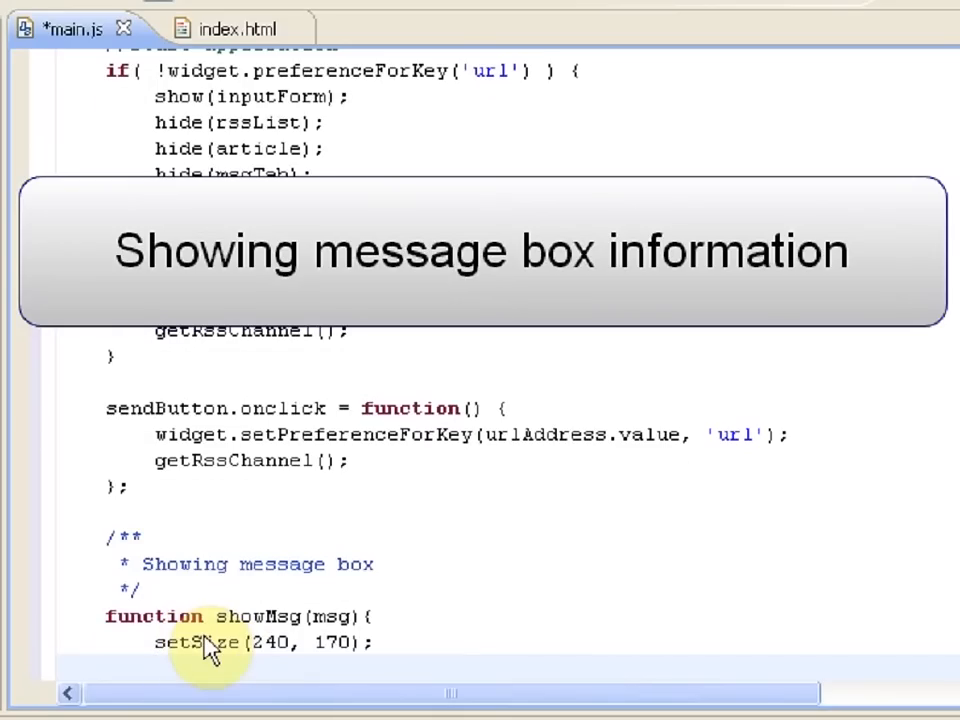
scroll(down, 3)
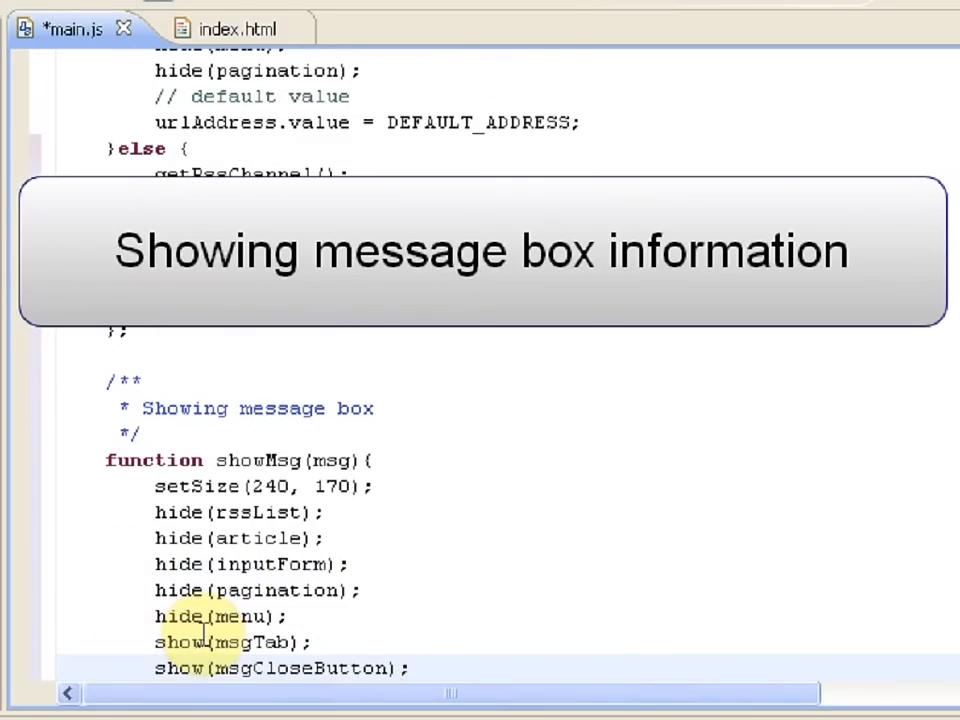
scroll(down, 3)
text(msgTab.getElementsByTagName('p')[0].innerHTML = msg;)
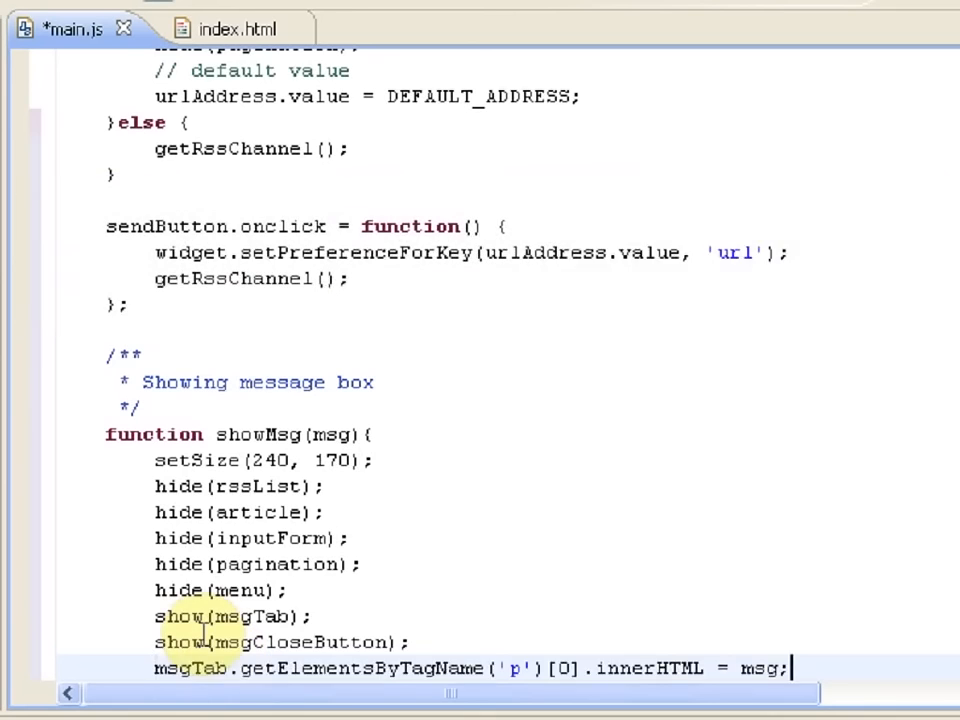
scroll(down, 3)
text(msgCloseButton.onclick = function(){)
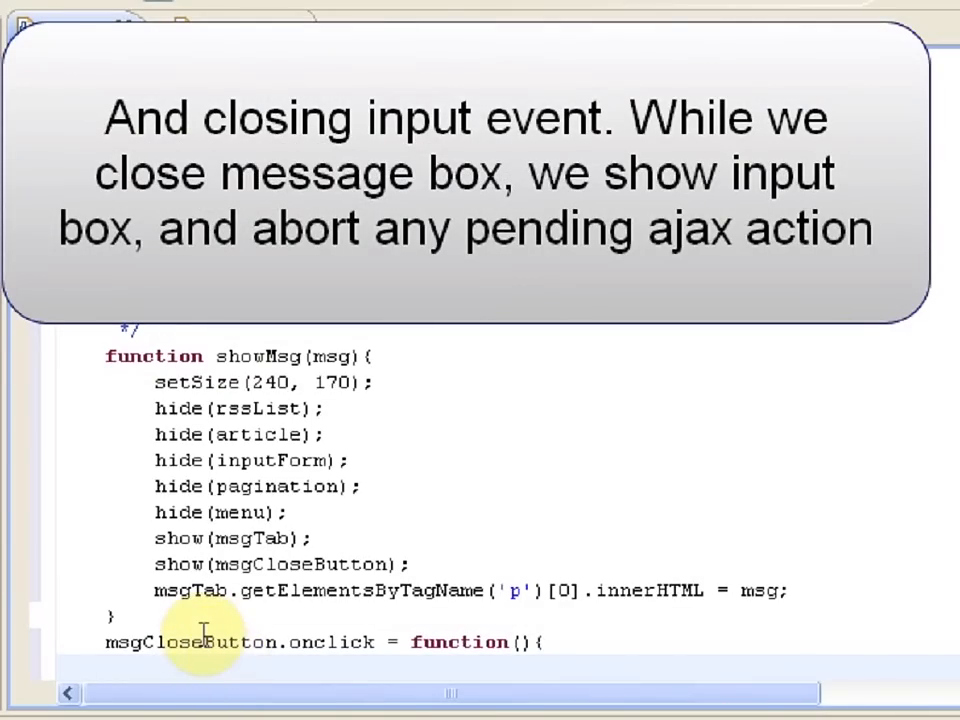
scroll(down, 3)
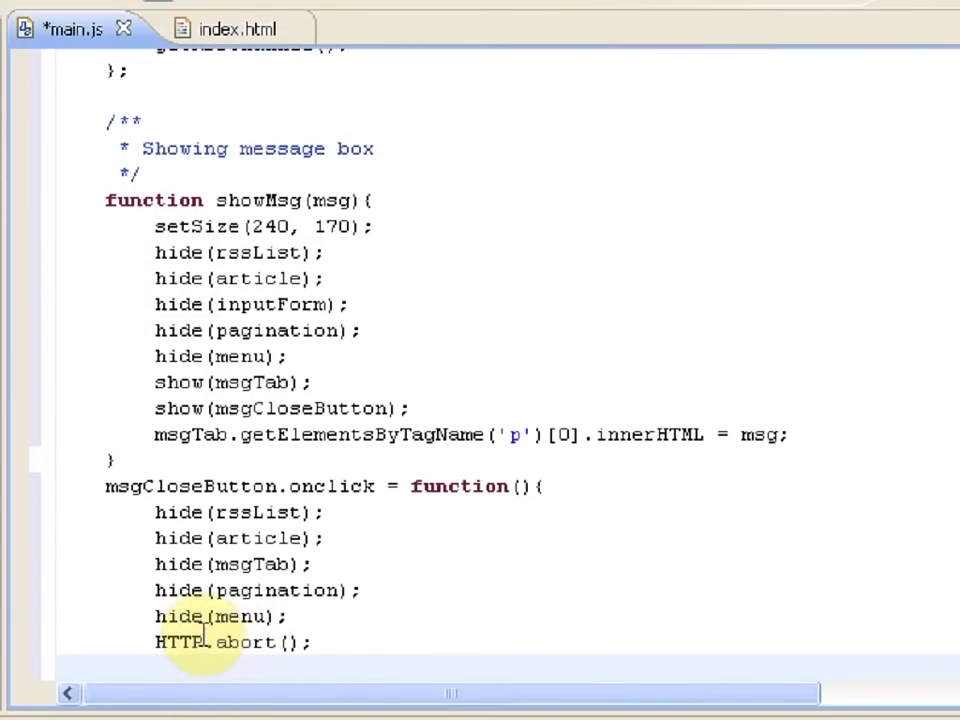
scroll(down, 3)
text(setSize(240,120);)
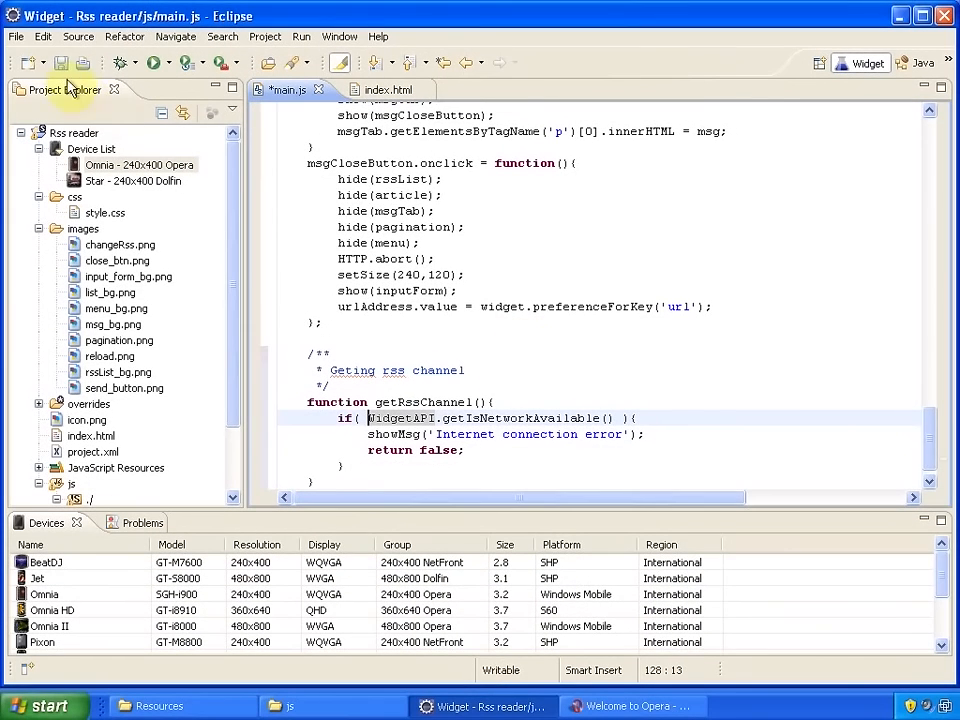
Run the widget on the Omnia device and dismiss the 'Internet connection error' message
right_click(140, 164)
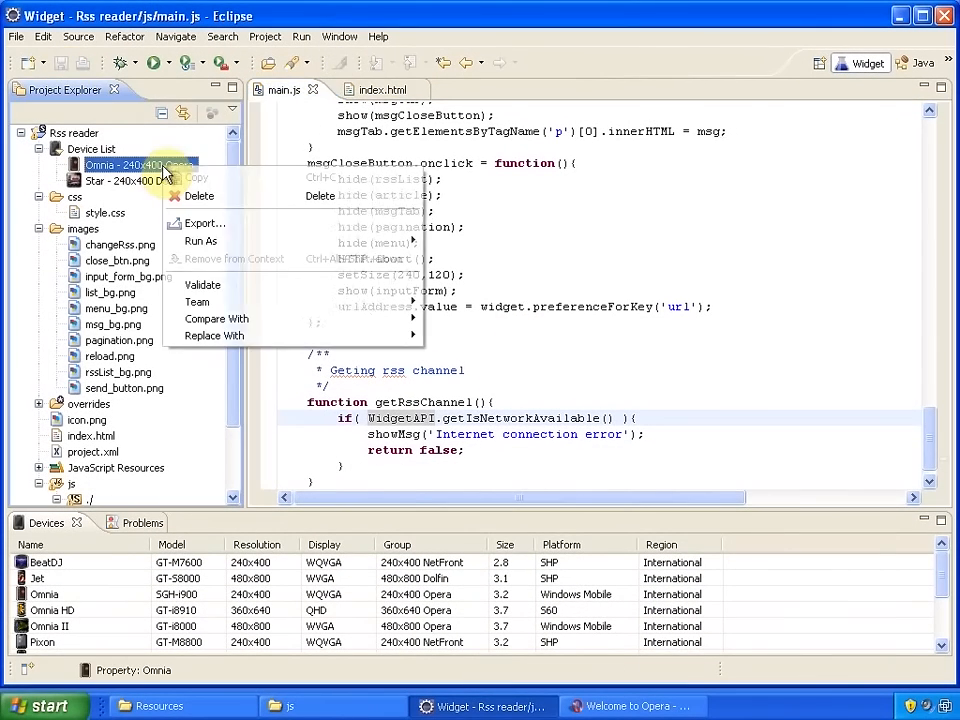
click(200, 241)
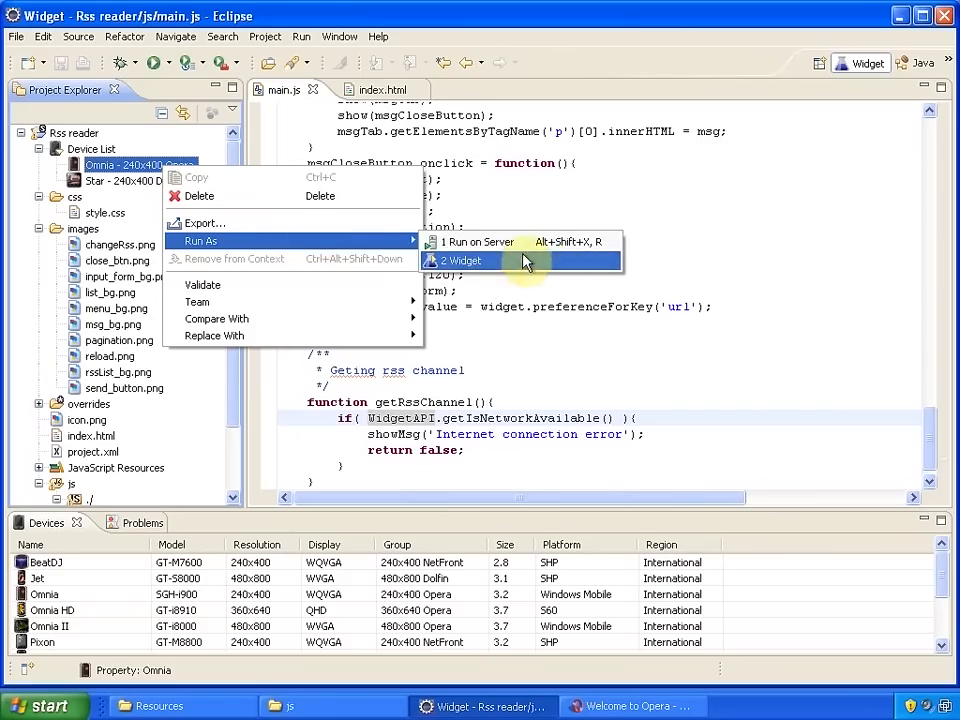
click(470, 260)
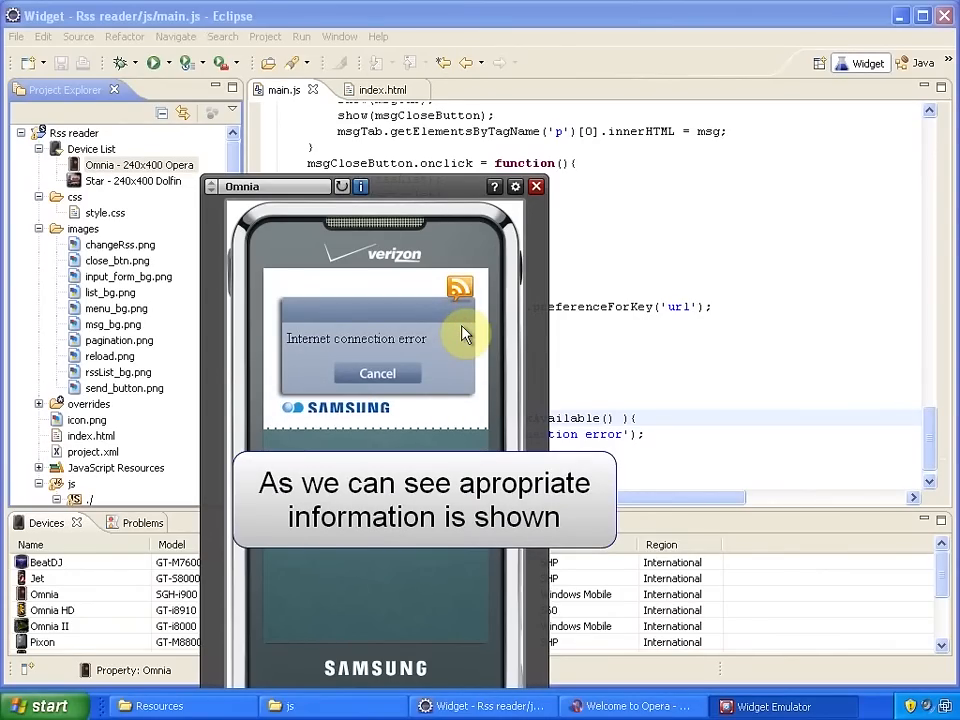
click(377, 373)
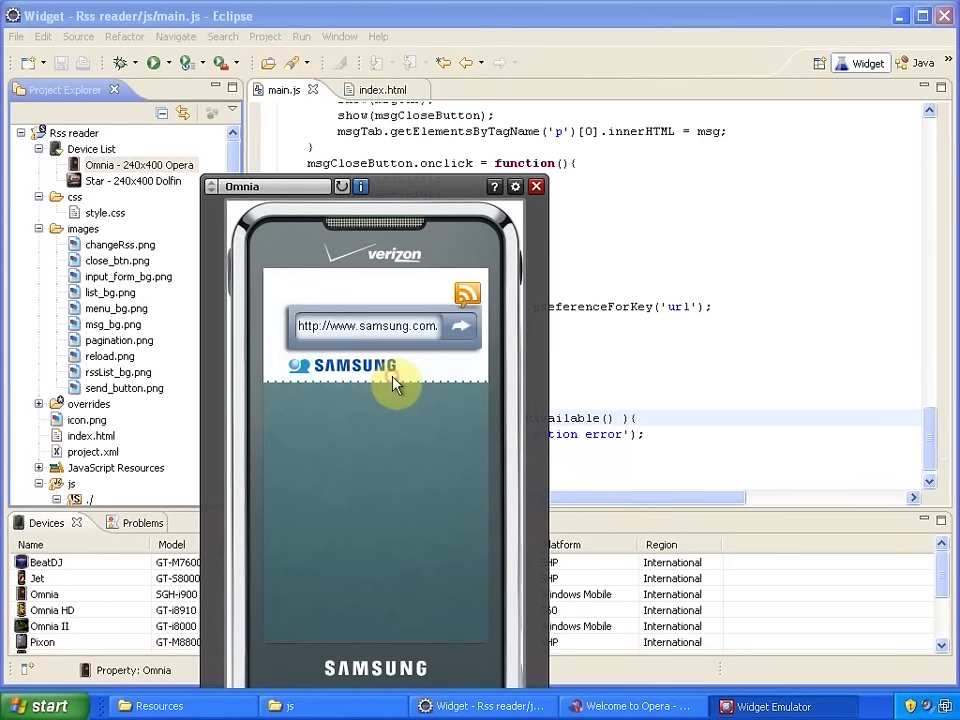
click(536, 186)
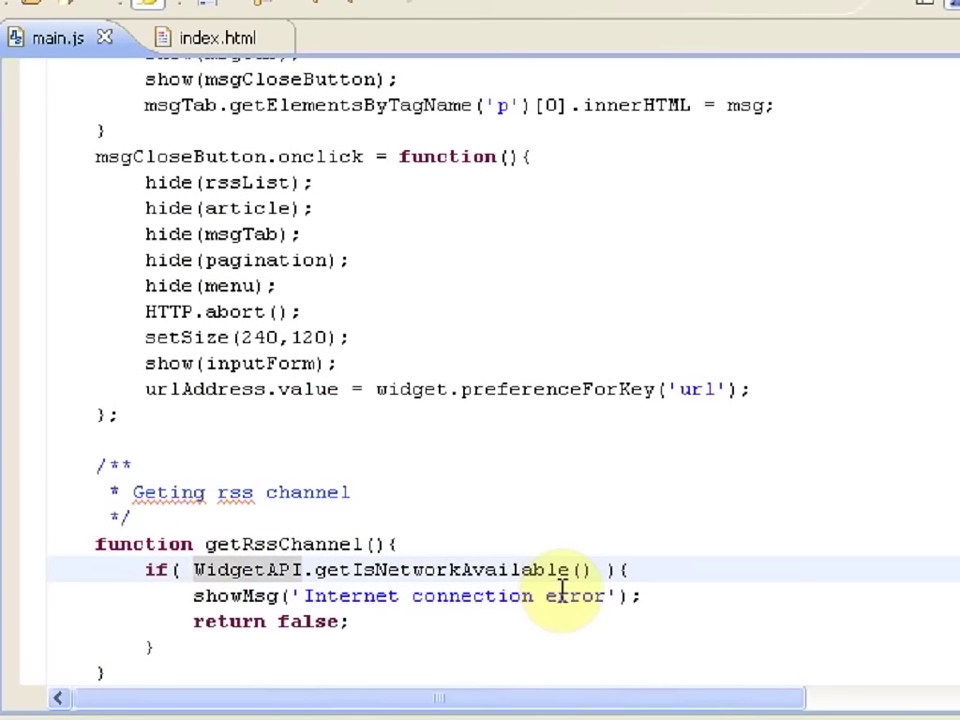
Negate the WidgetAPI network check, show 'Loading...', and fetch the feed with HTTP.get(url, prepareXML)
text(!)
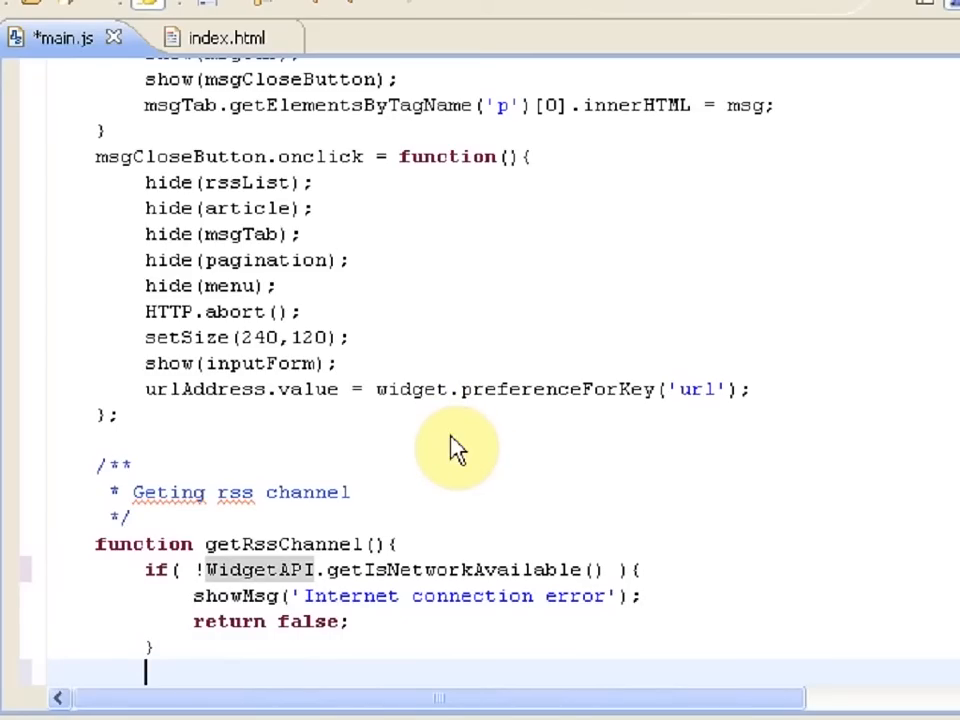
text(showMsg('Loading...');)
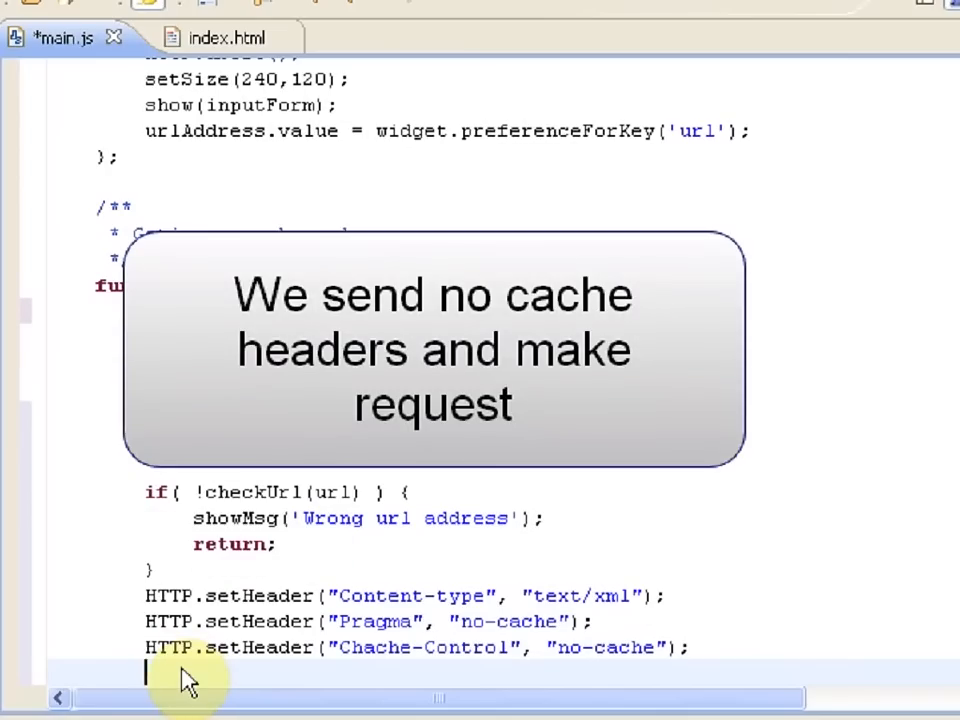
text(HTTP.get( url, prepareXML );)
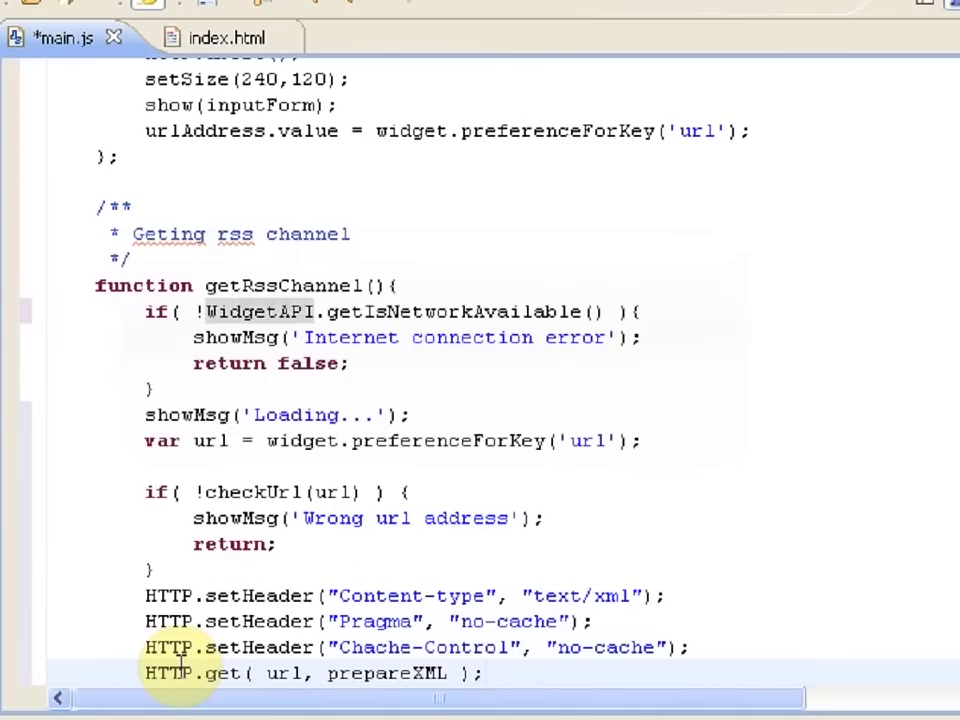
Write prepareXML looping over feed items into new Article(title, link, description) objects
scroll(down, 3)
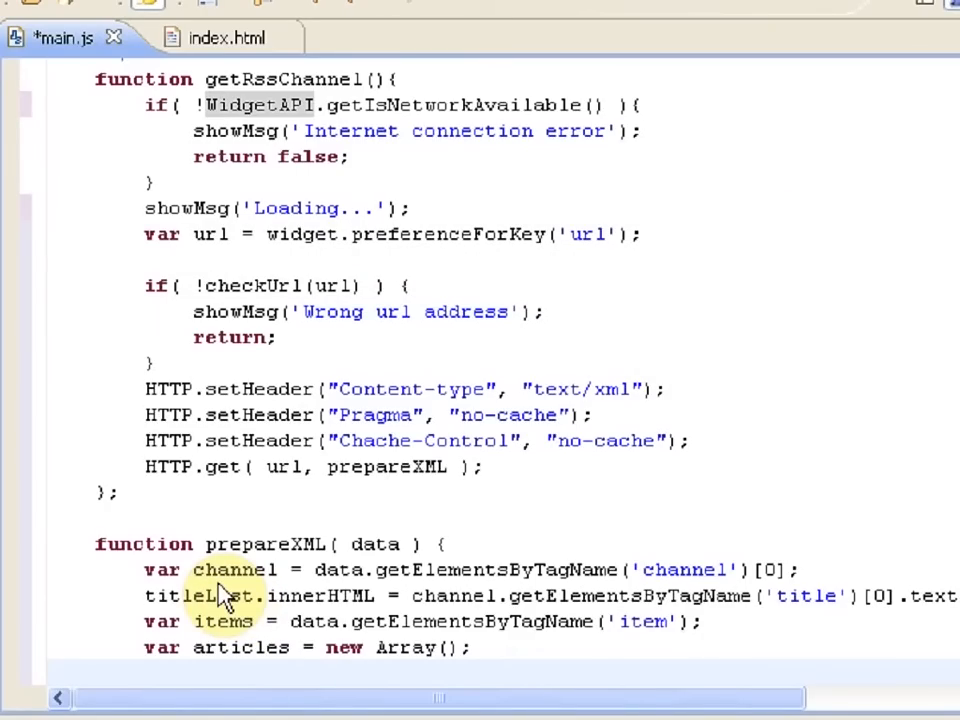
scroll(down, 3)
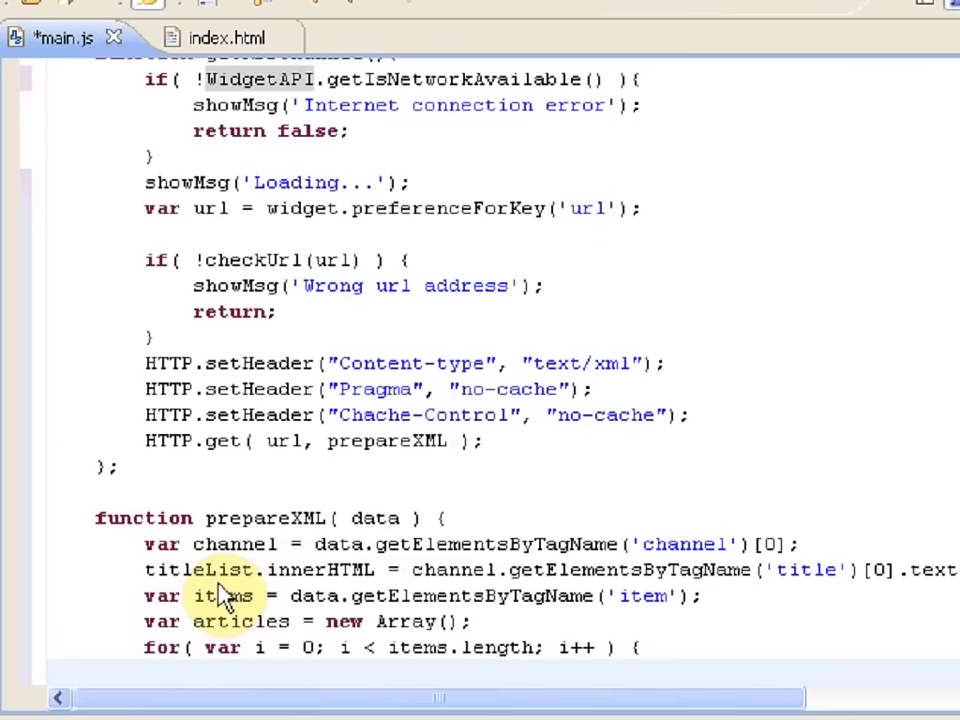
scroll(down, 3)
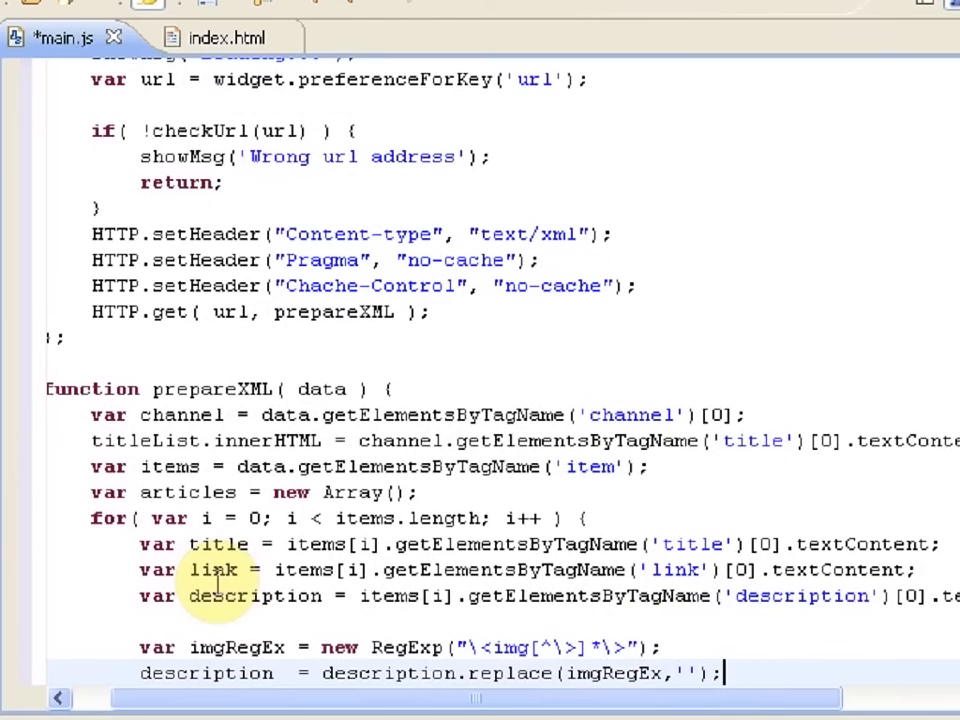
scroll(down, 3)
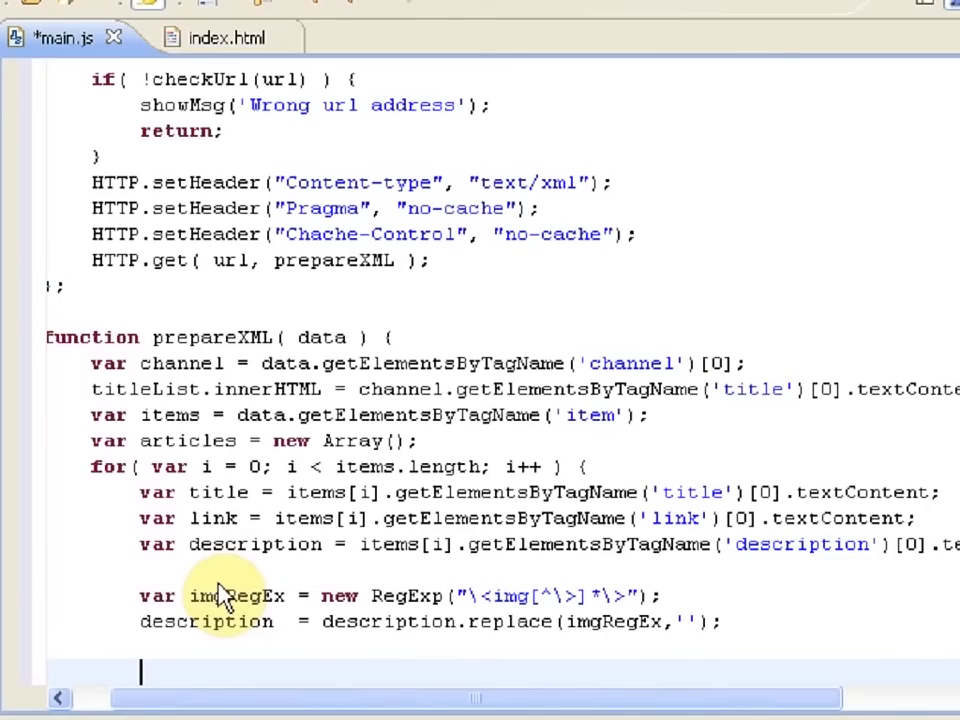
text(articles[i] = new Article(title, link, description);)
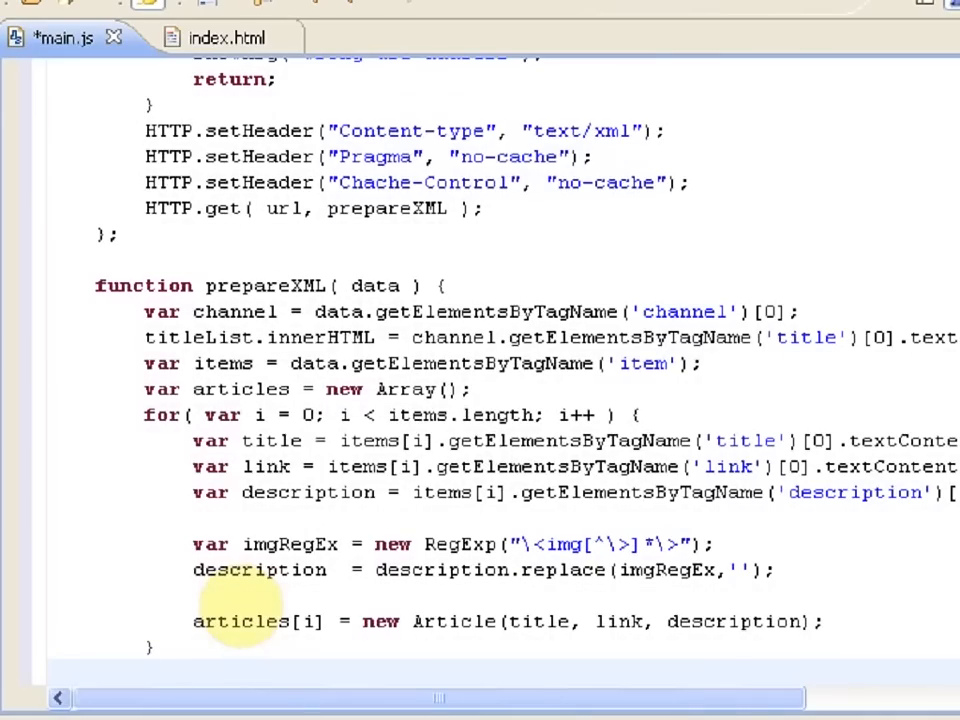
mouse_move(217, 585)
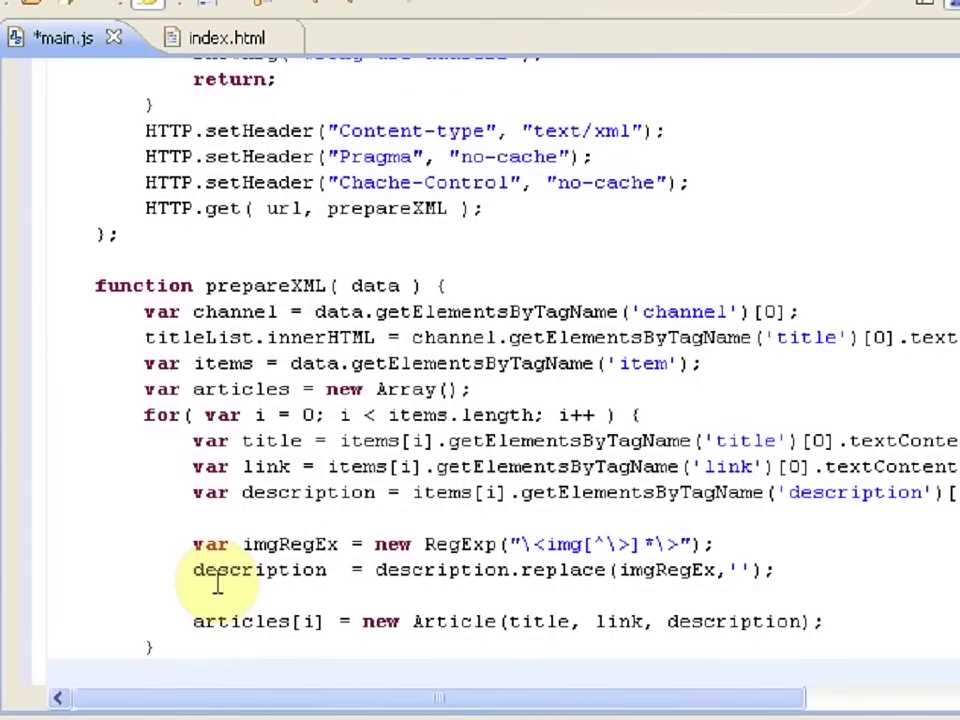
scroll(down, 3)
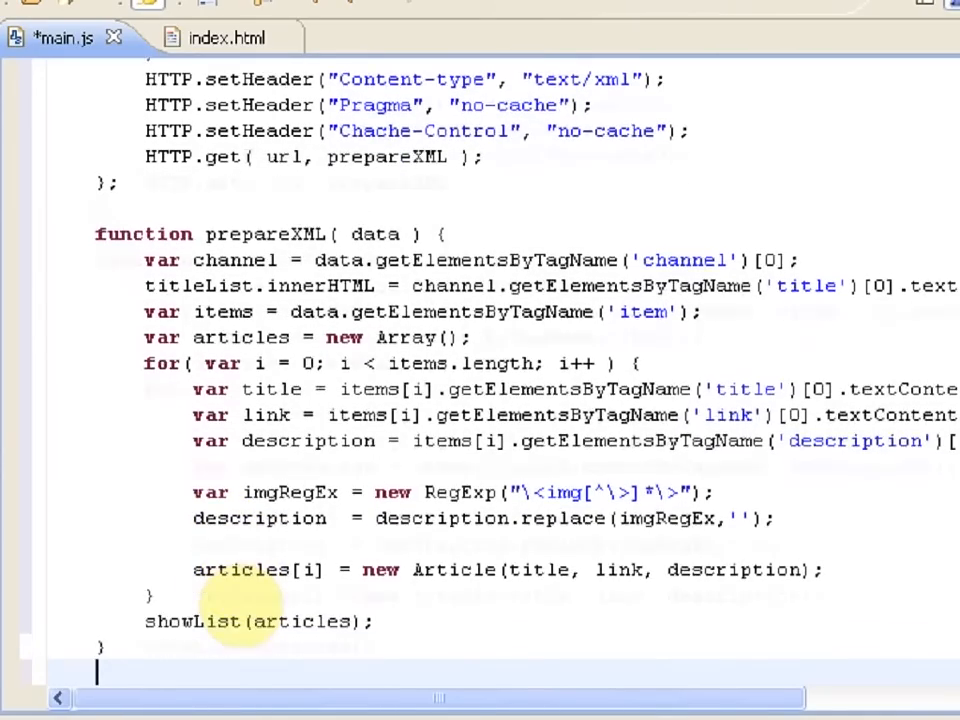
Write showList toggling the form, article, message, list, pagination and menu panels, set size 240x320, and save
scroll(down, 3)
text(function showList(articles) {)
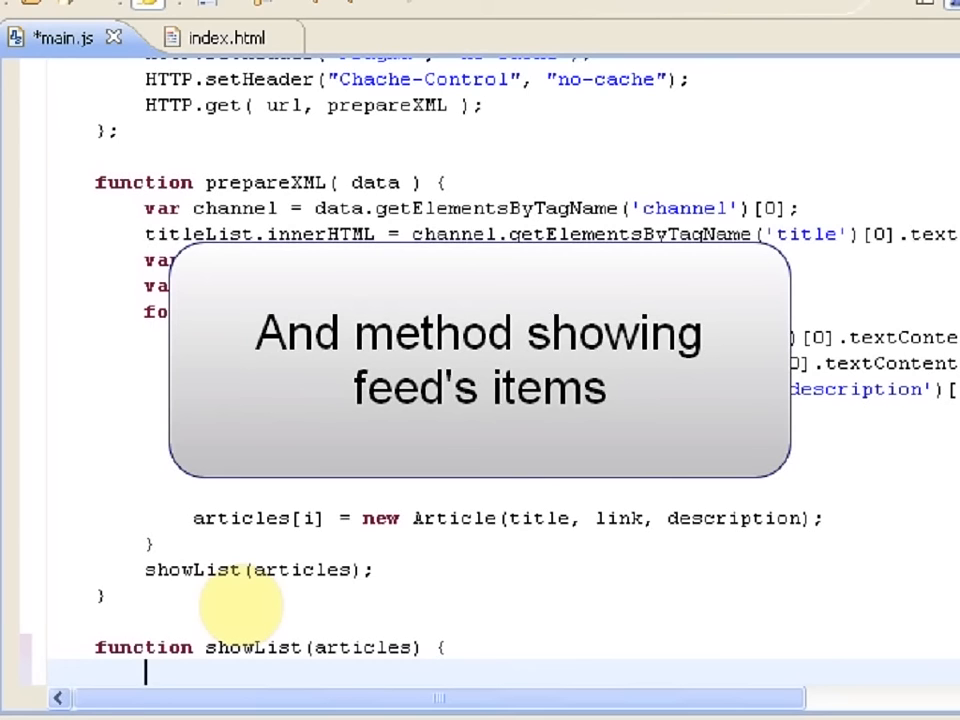
mouse_move(224, 595)
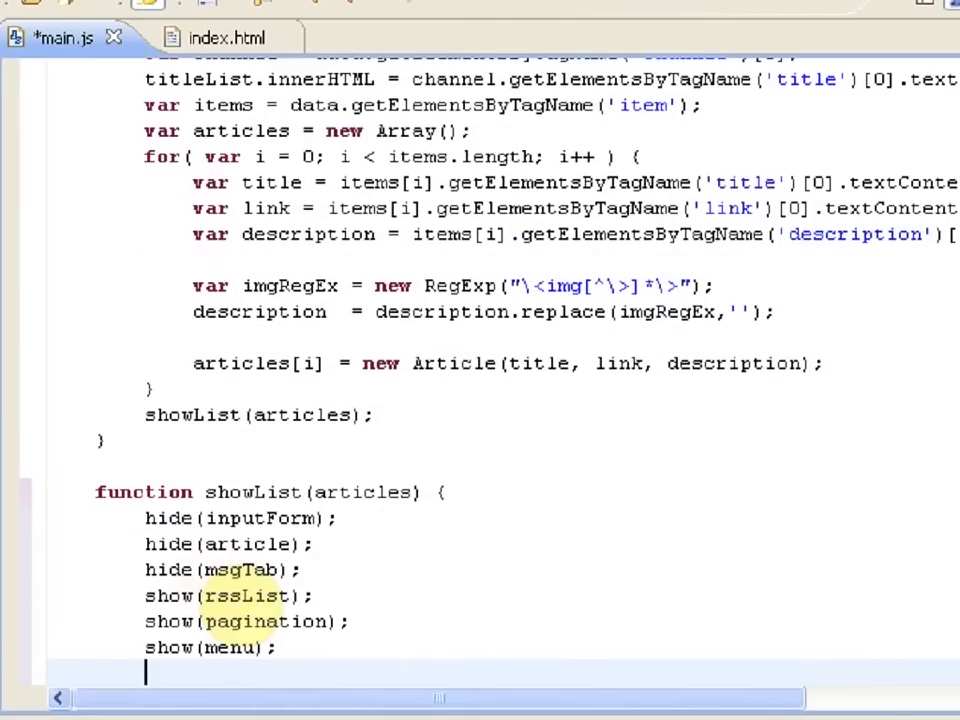
mouse_move(222, 595)
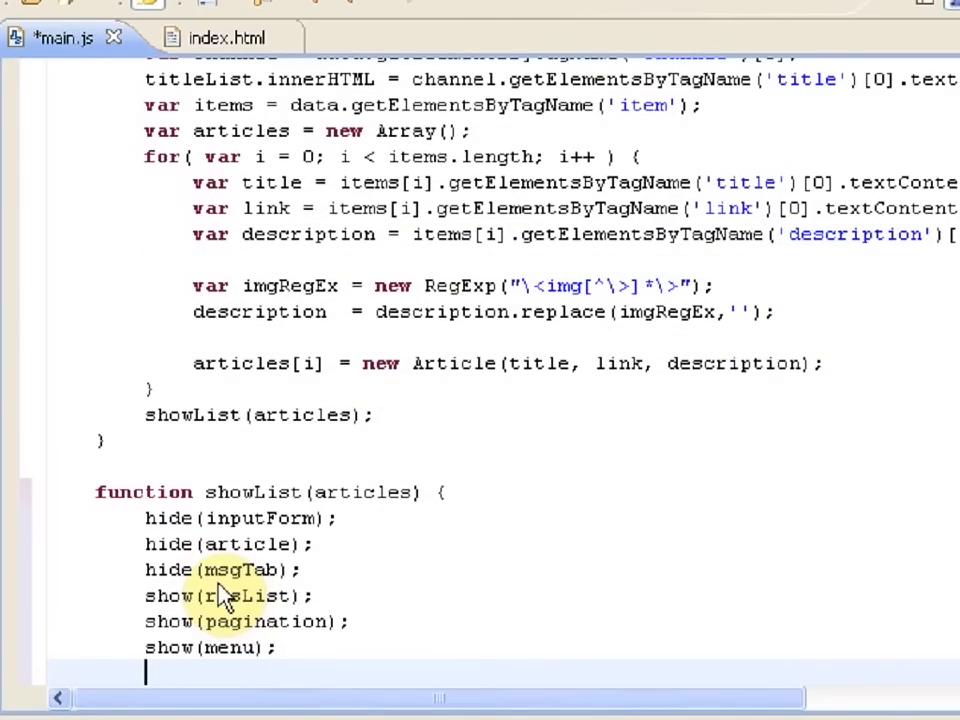
text(setSize(240, 320);)
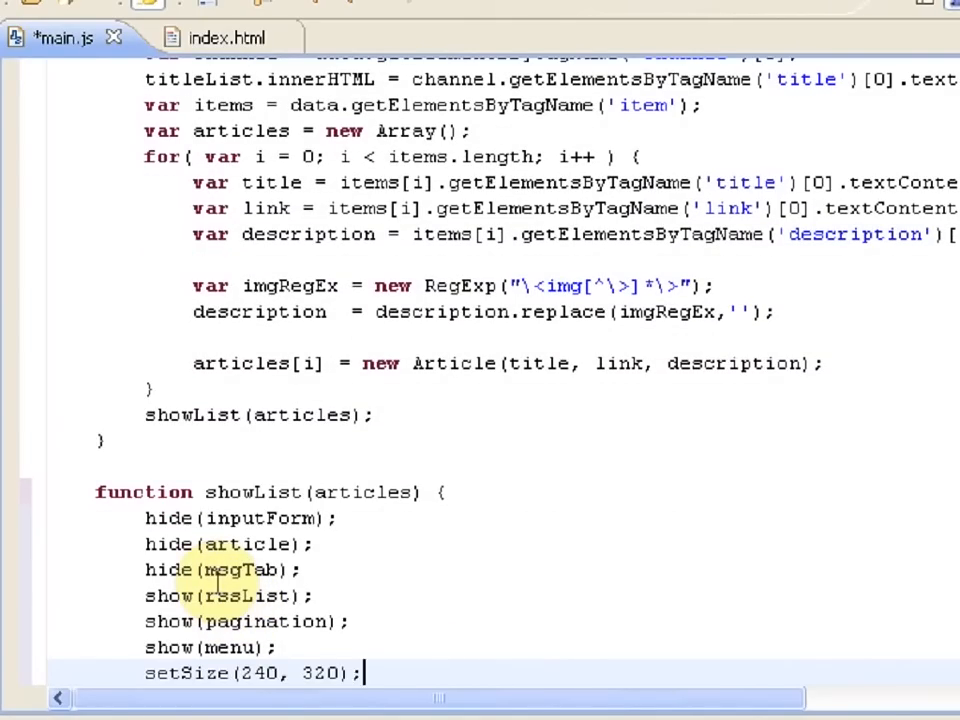
key(ctrl+s)
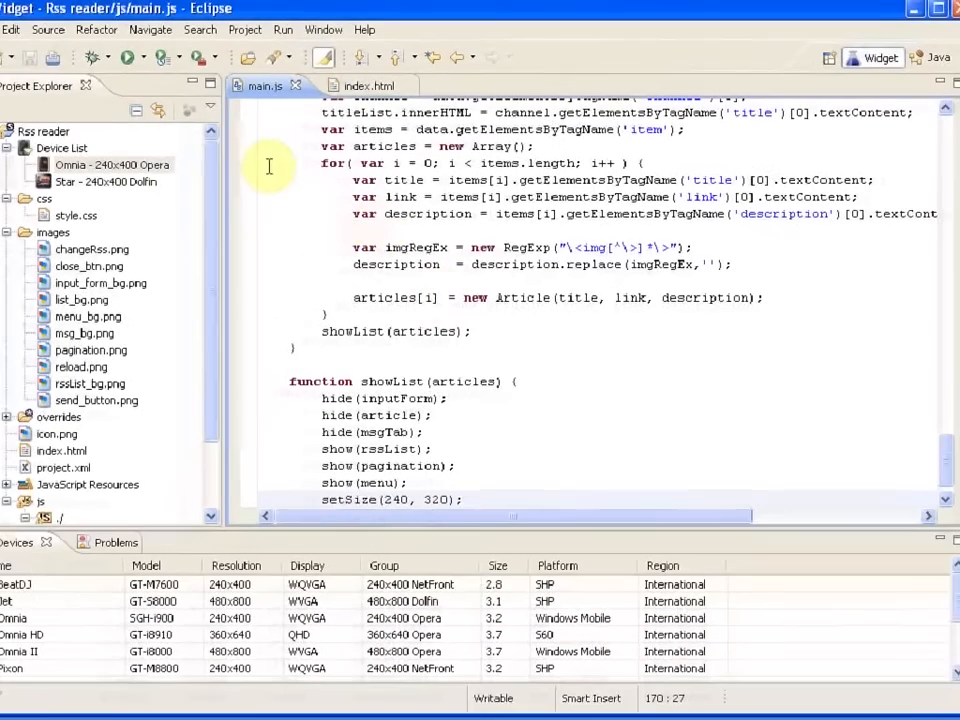
Run the project as a widget on the Omnia - 240x400 Opera device
right_click(112, 164)
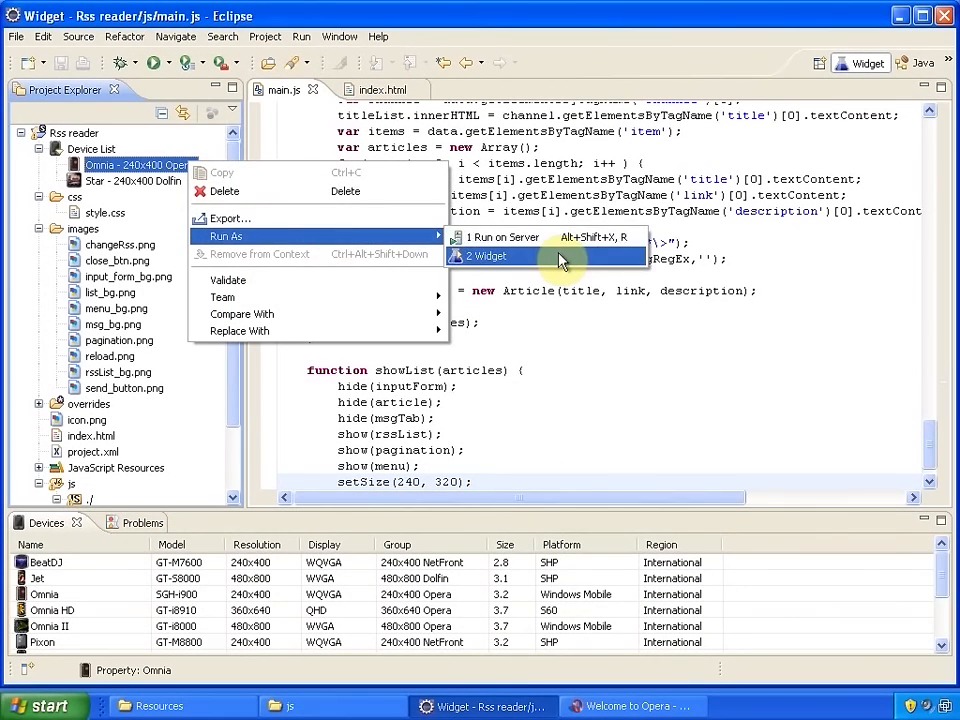
click(491, 256)
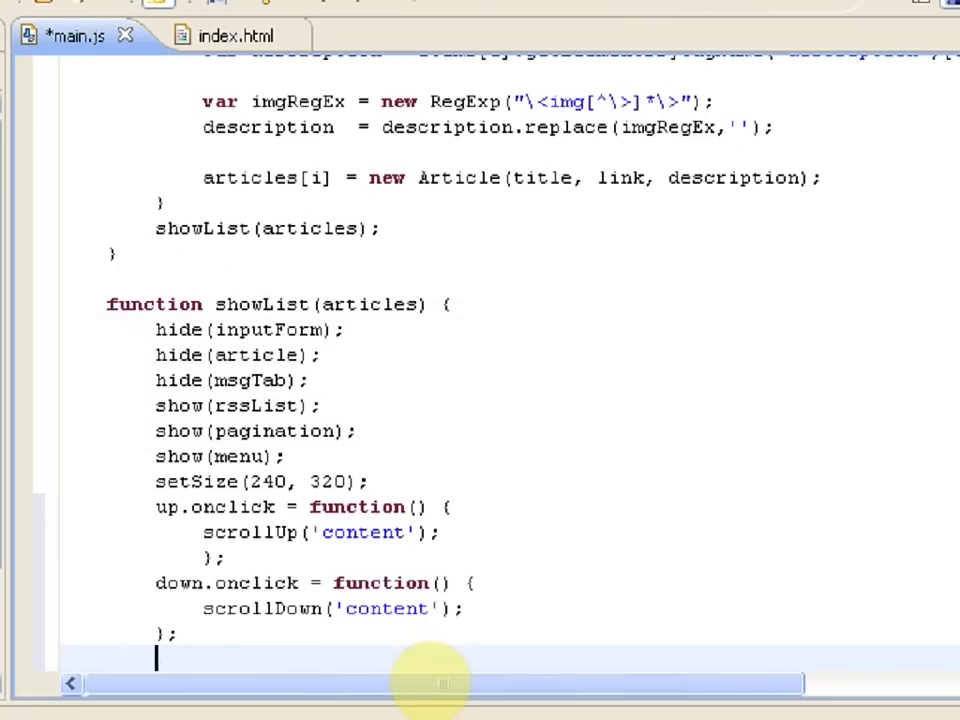
mouse_move(408, 658)
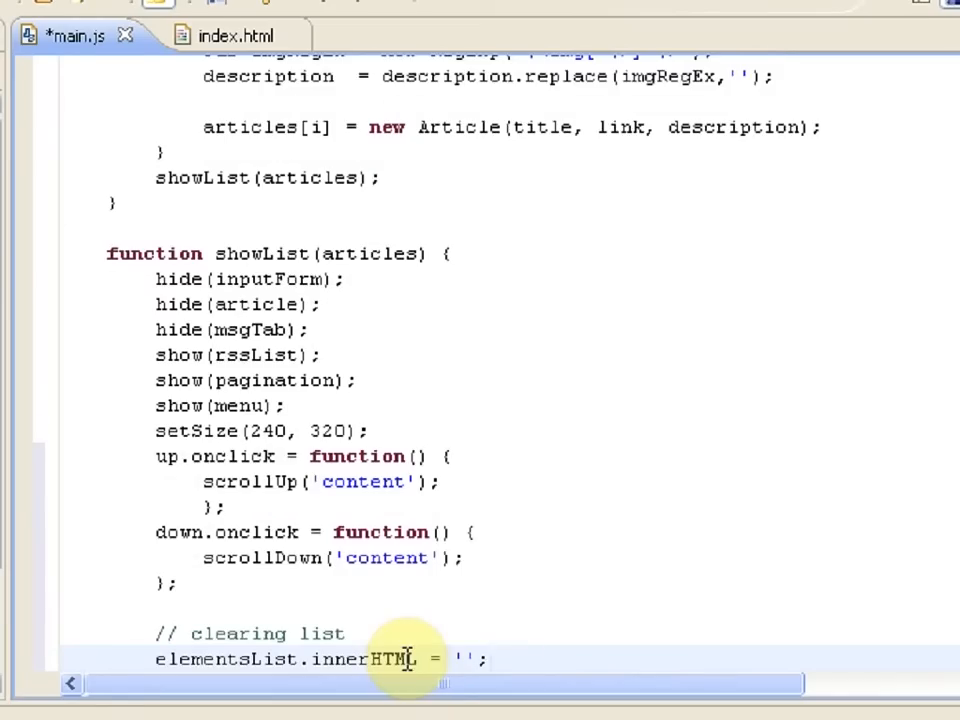
Loop articles backwards in showList, creating li/a items with an a.onclick opener, appended to elementsList
scroll(up, 3)
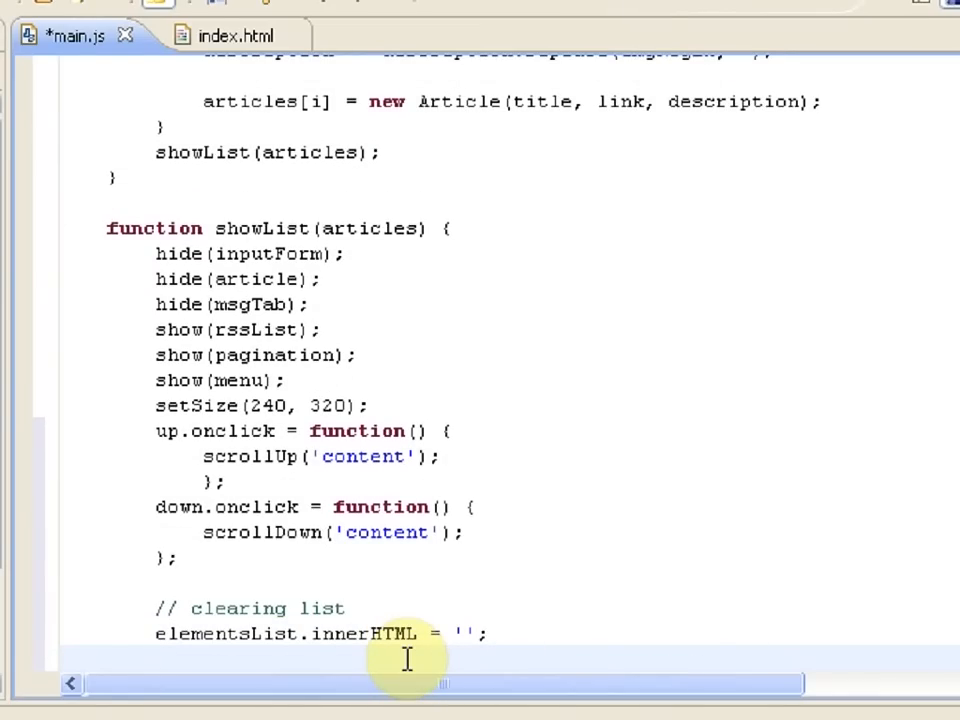
text(for( var i = (articles.length-1); i >= 0 ; i-- ) {)
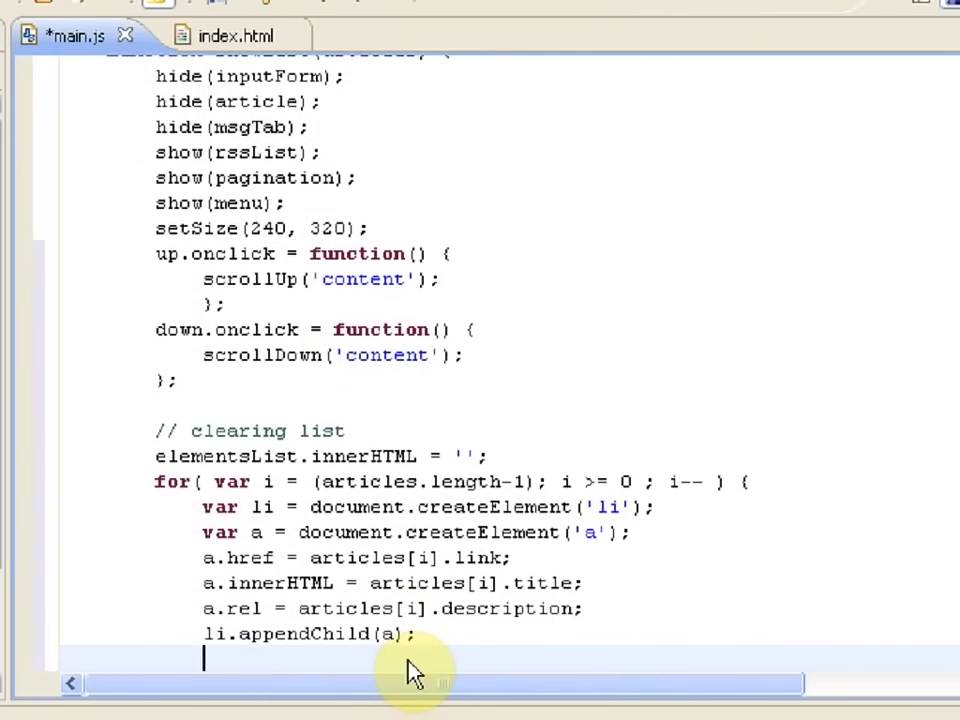
text(a.onclick = function(e) {)
text(description.innerHTML = e.target.rel;)
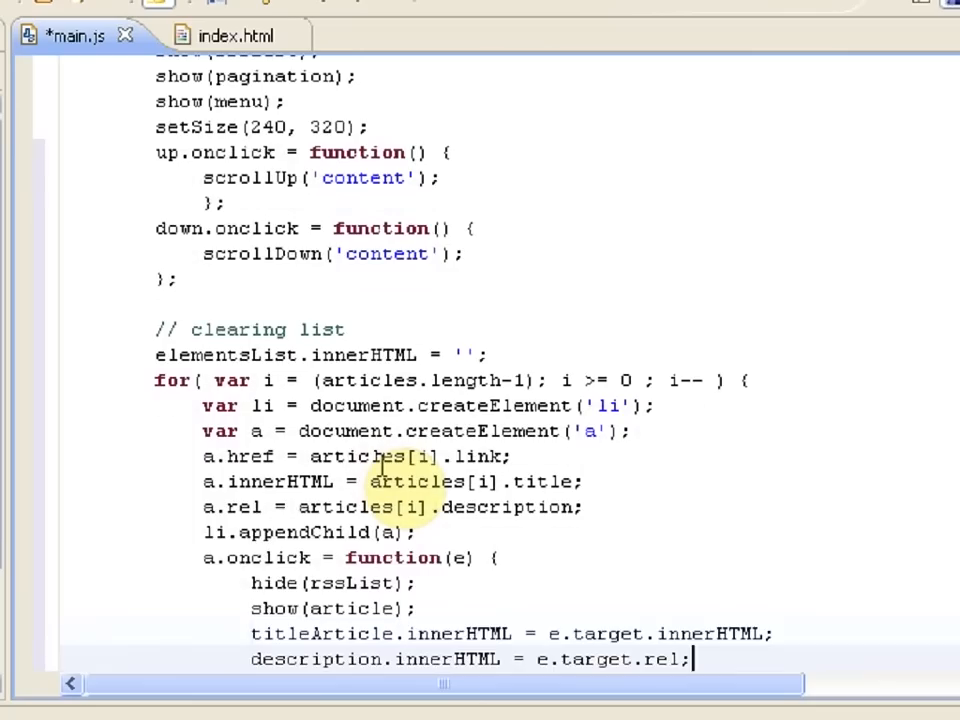
scroll(down, 3)
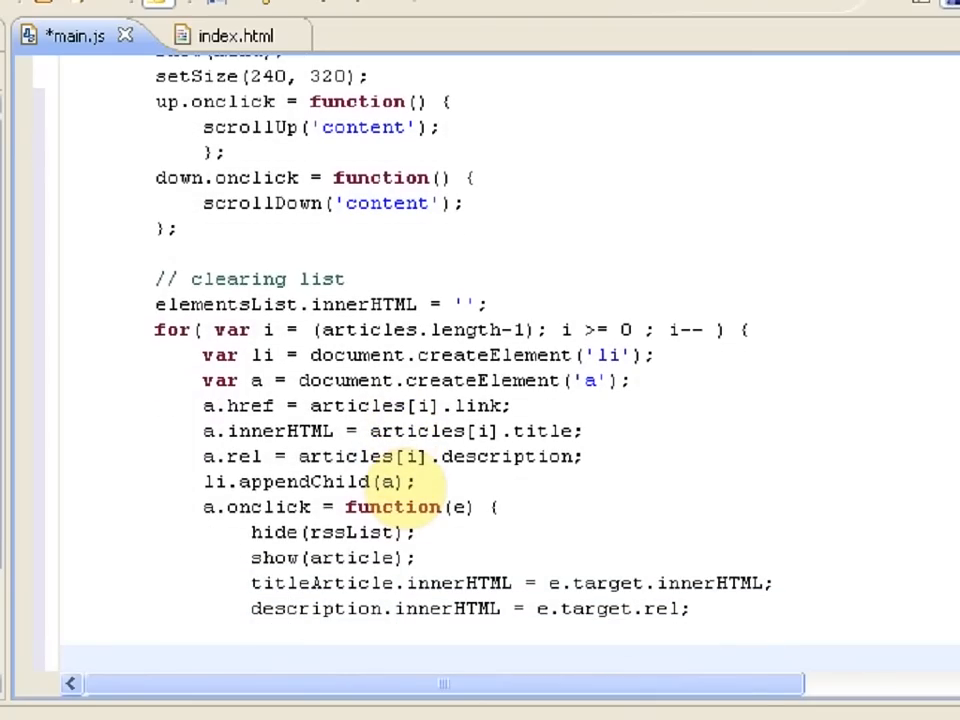
scroll(down, 3)
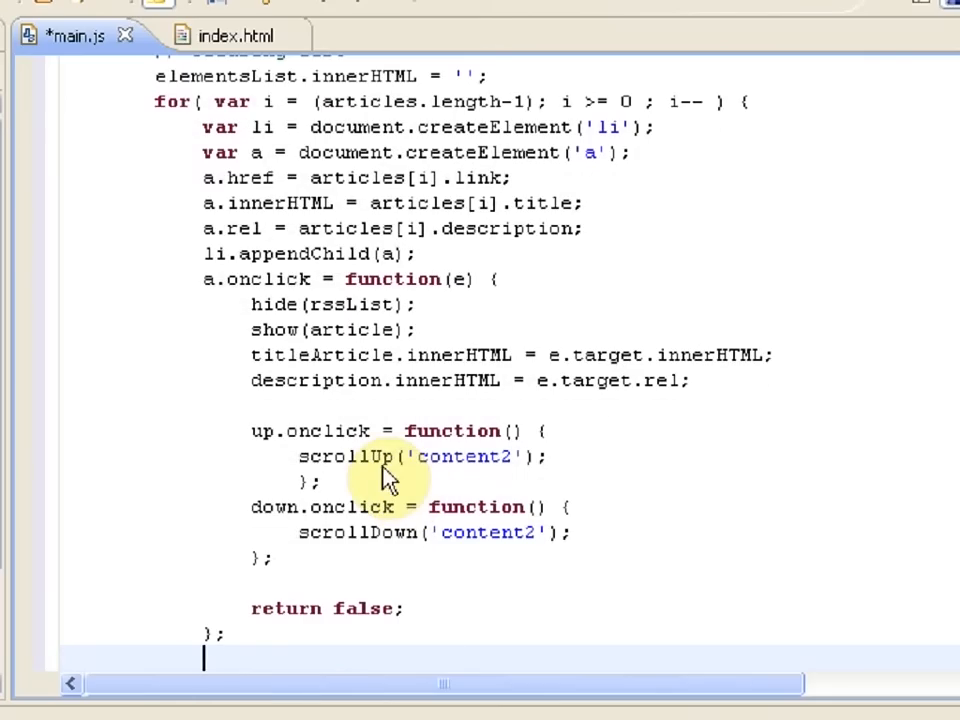
text(elementsList.appendChild(li);)
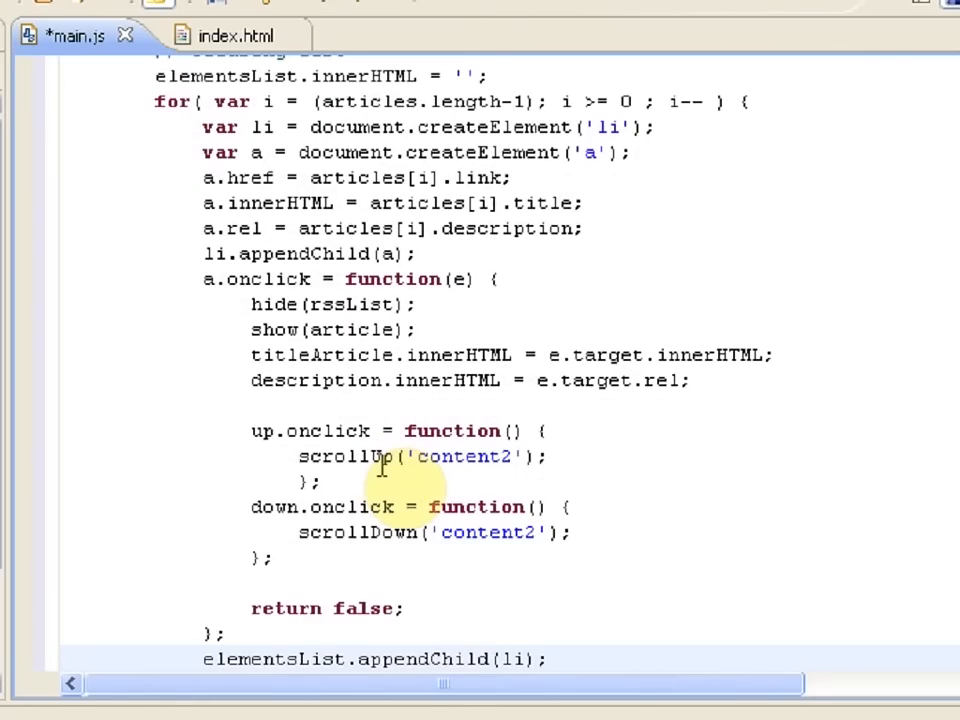
scroll(down, 3)
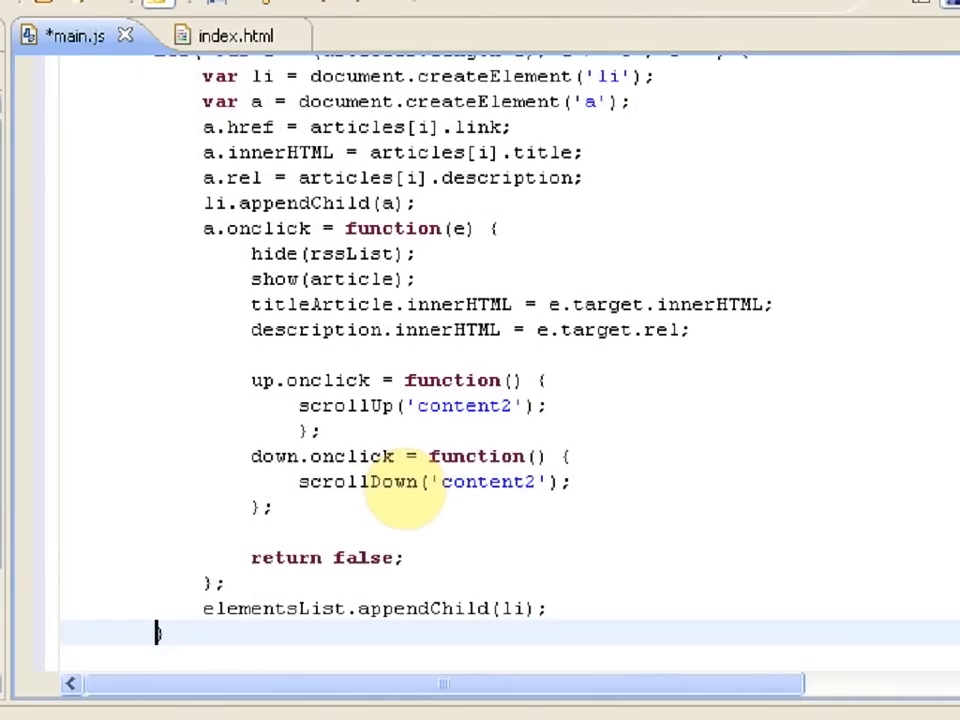
Add changeRss handler showing inputForm and reload handler refetching the feed, then save main.js
scroll(down, 3)
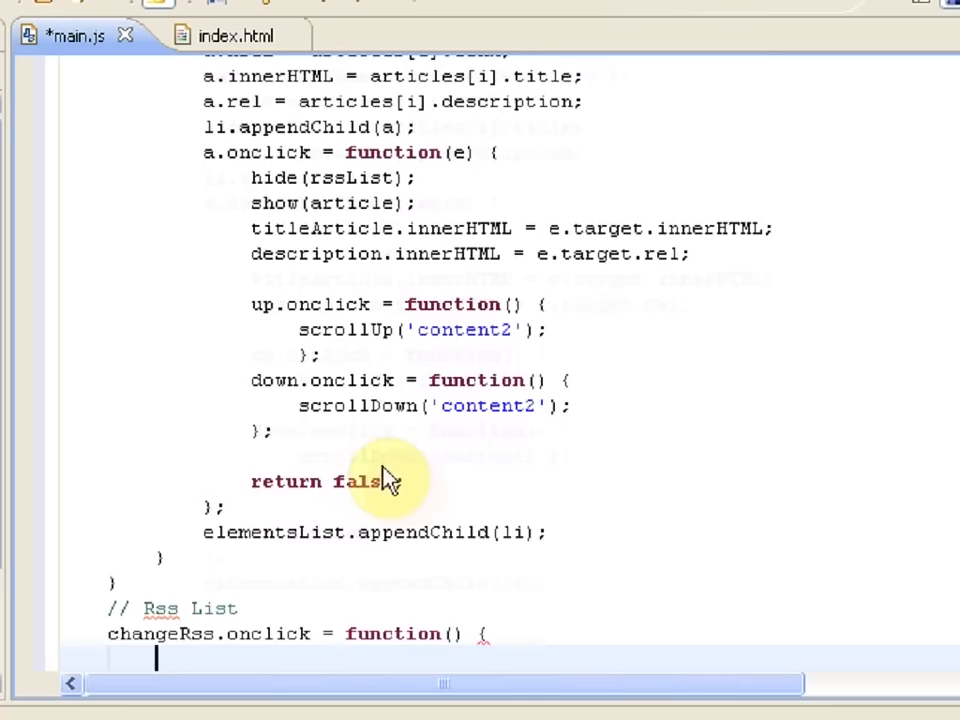
mouse_move(380, 462)
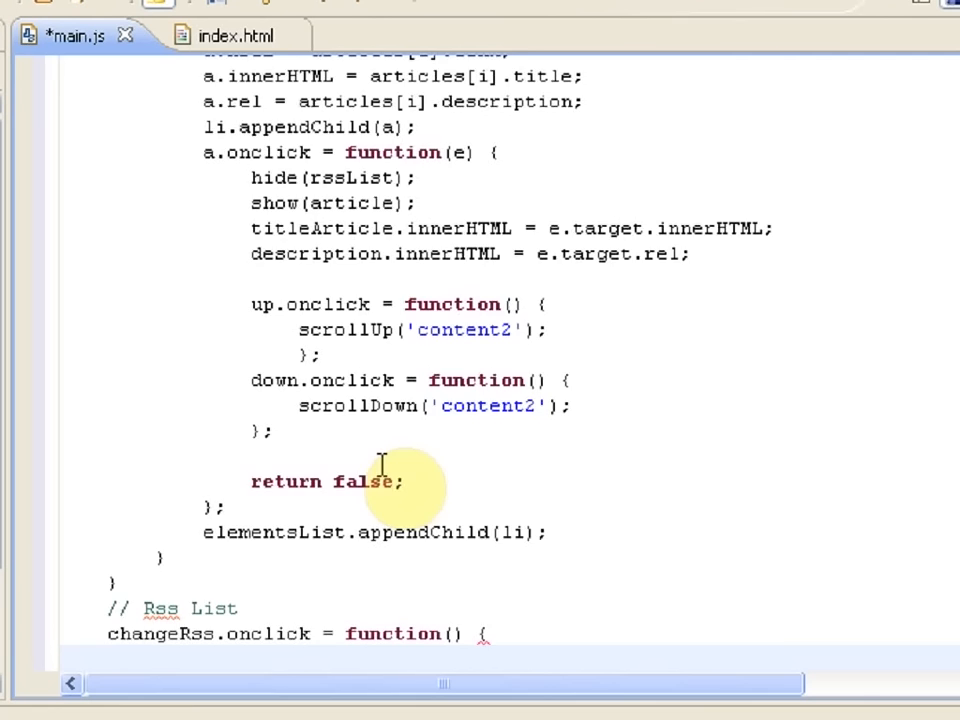
scroll(down, 3)
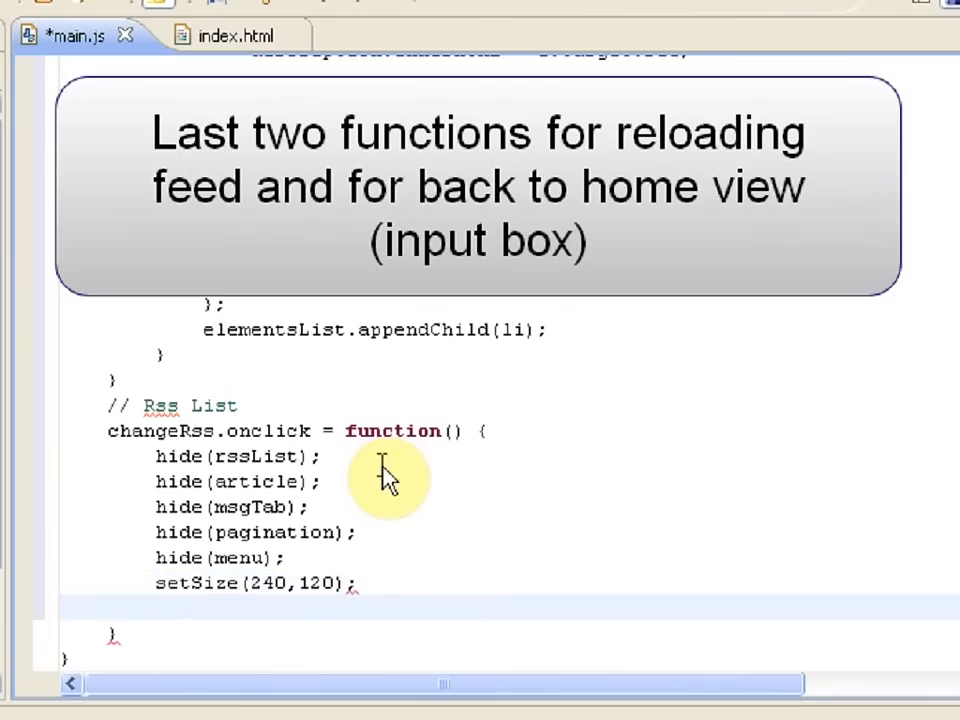
text(show(inputForm);)
text(return false;)
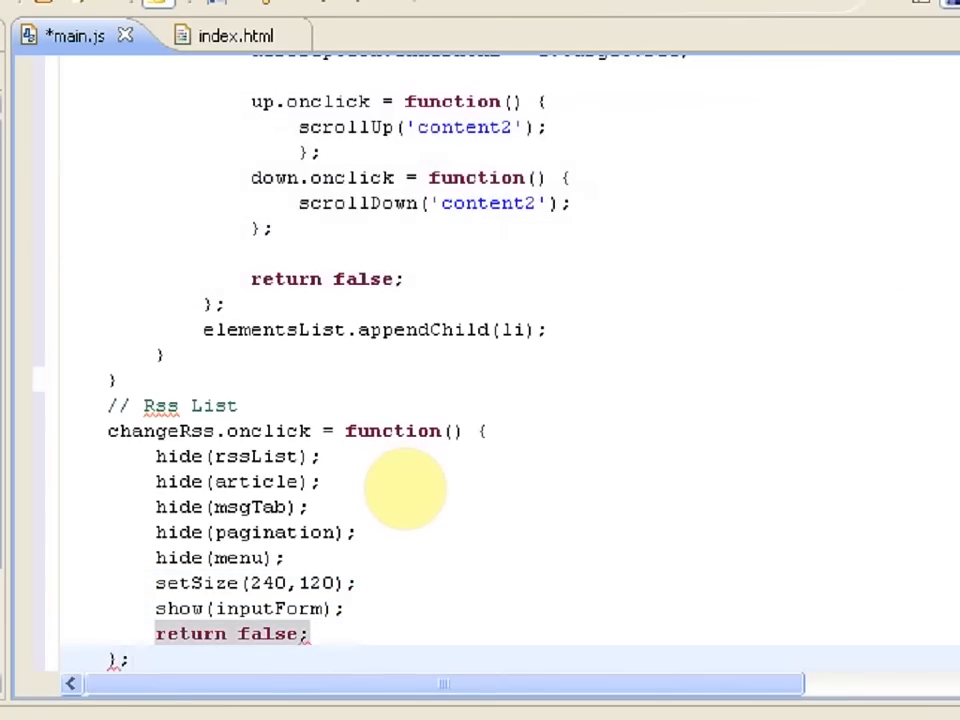
scroll(down, 3)
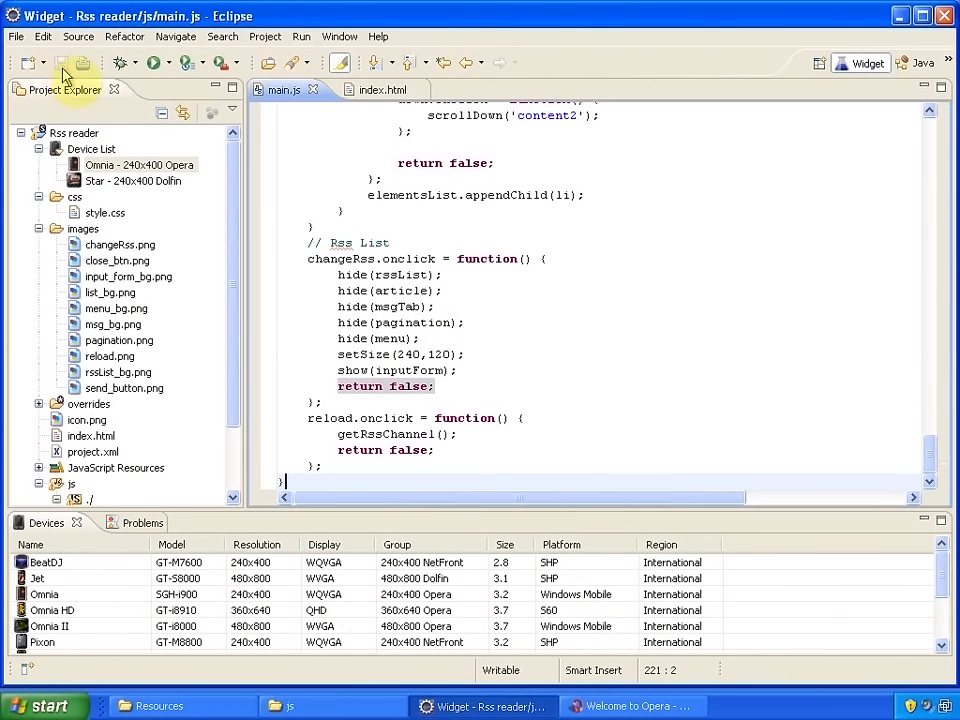
Run the widget on the Omnia 240x400 Opera profile via Run As > Widget
right_click(140, 164)
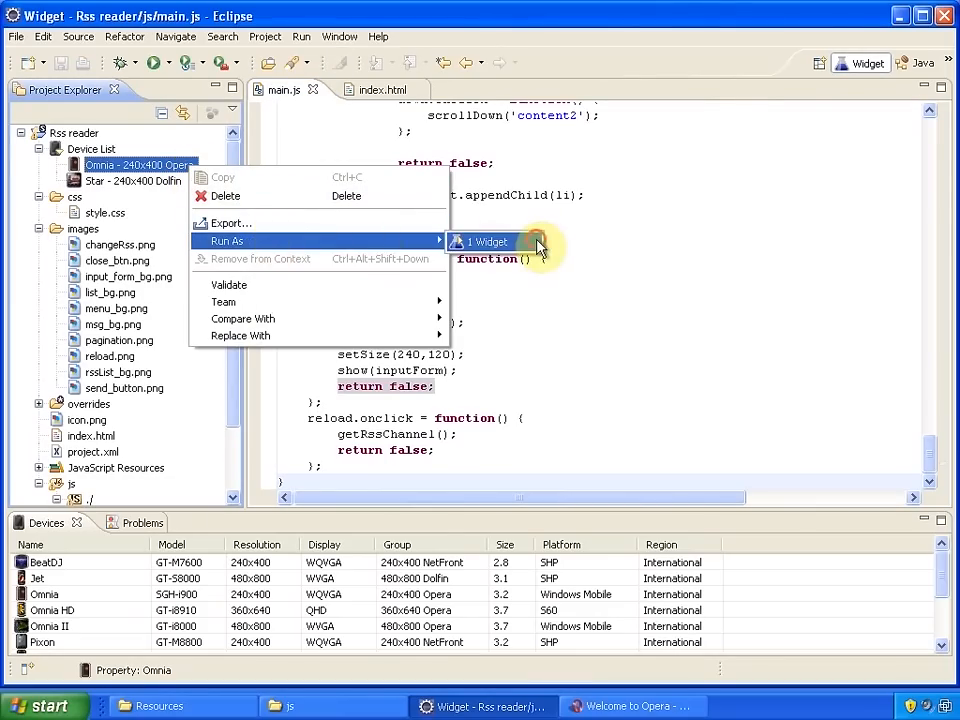
click(491, 241)
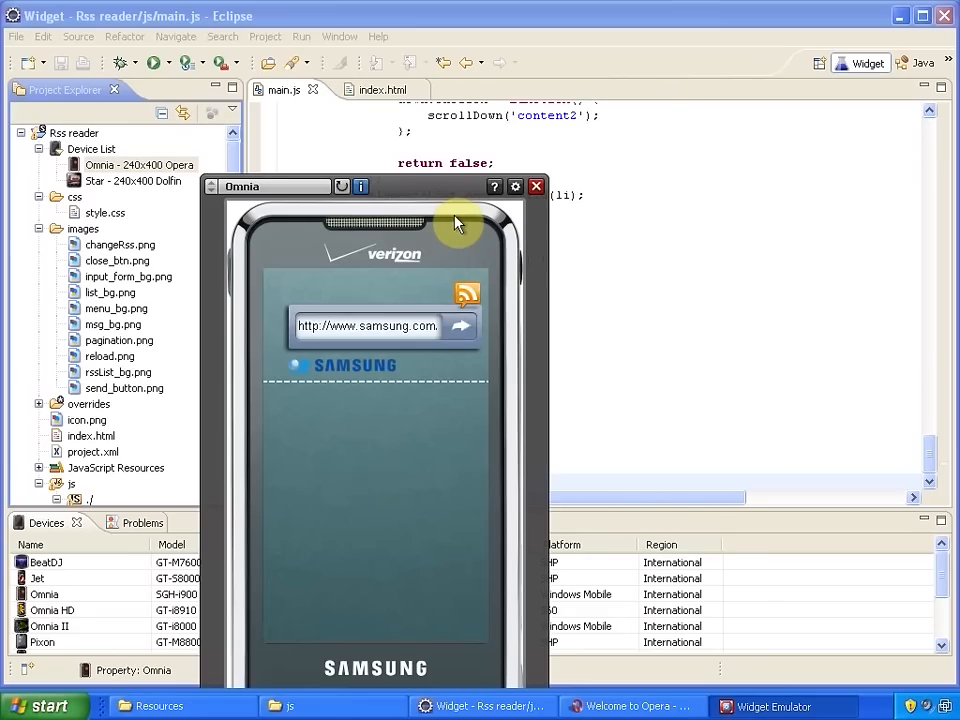
mouse_move(448, 200)
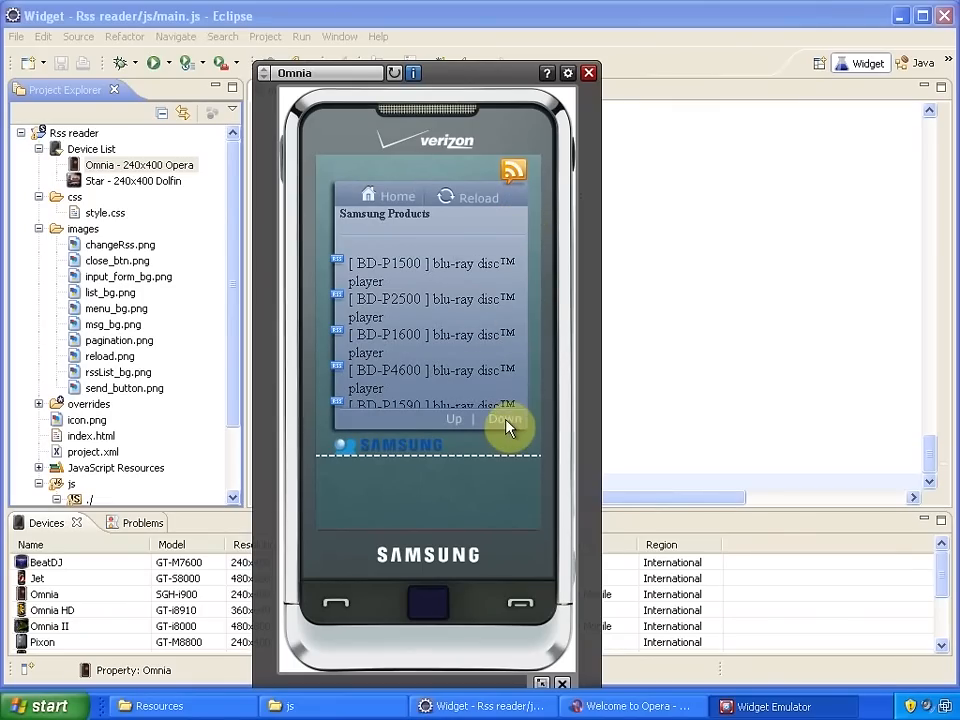
Open the BD-P1600 blu-ray player article and scroll through its text
click(505, 418)
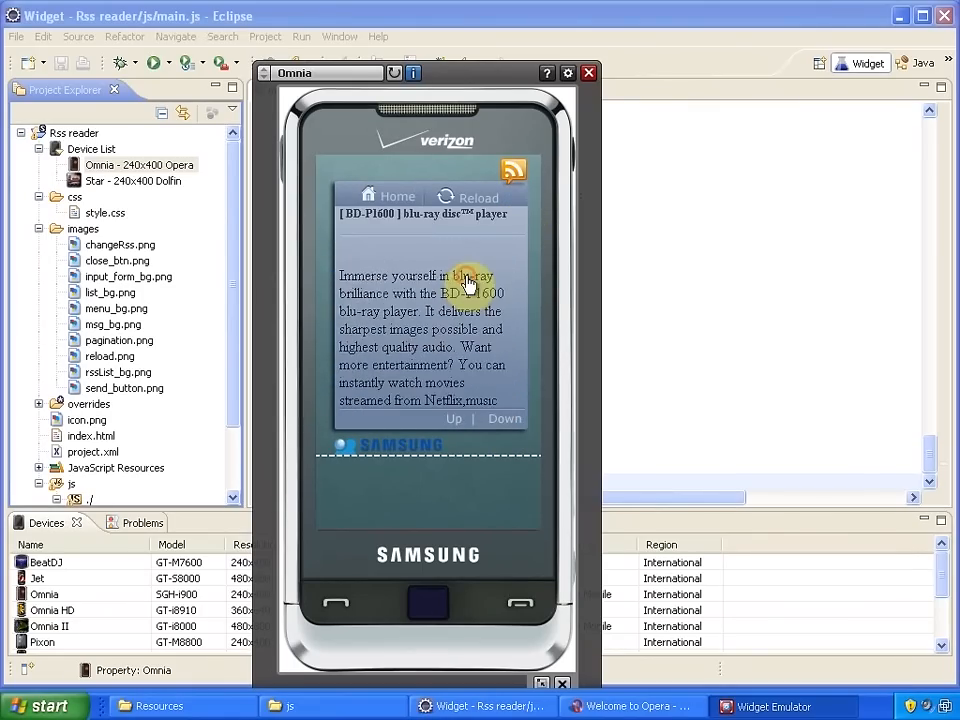
click(504, 418)
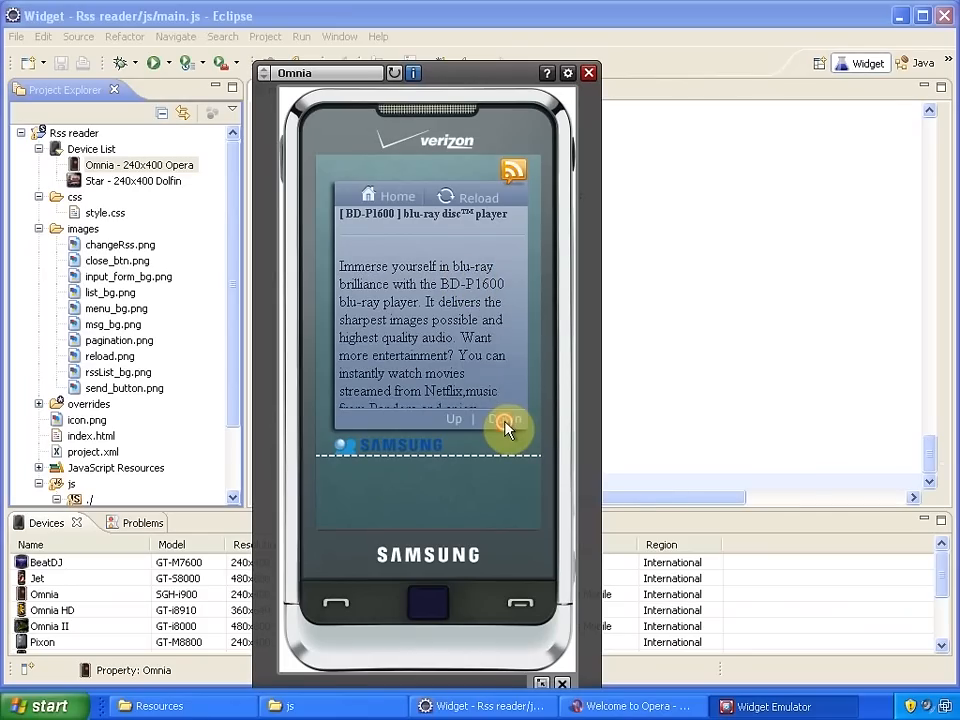
click(505, 418)
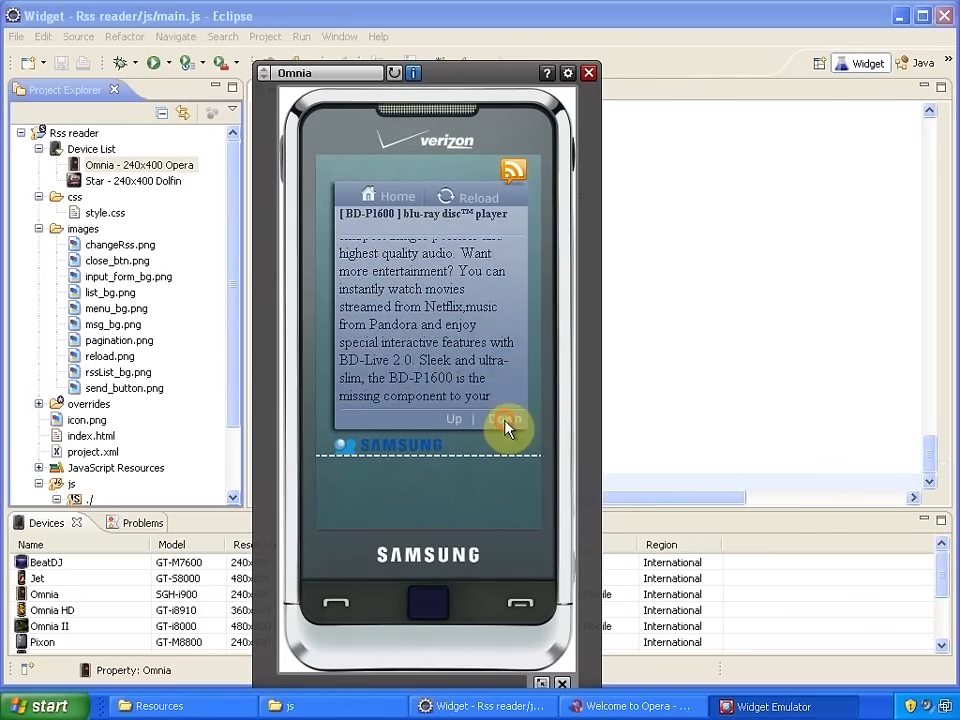
click(454, 418)
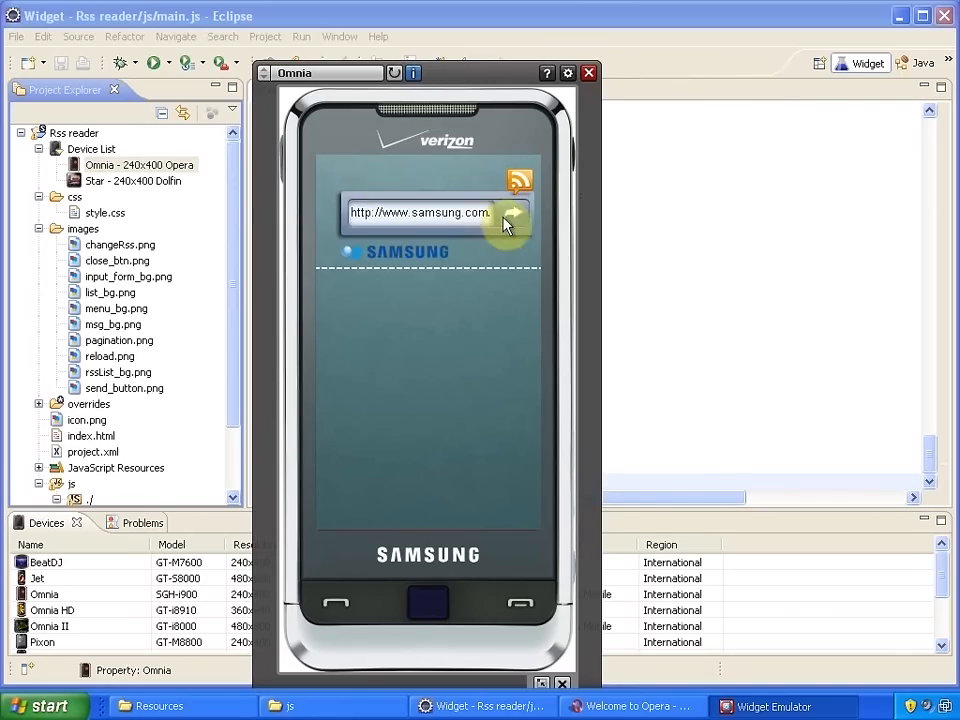
Reload the Samsung Products feed list with the send arrow
click(515, 218)
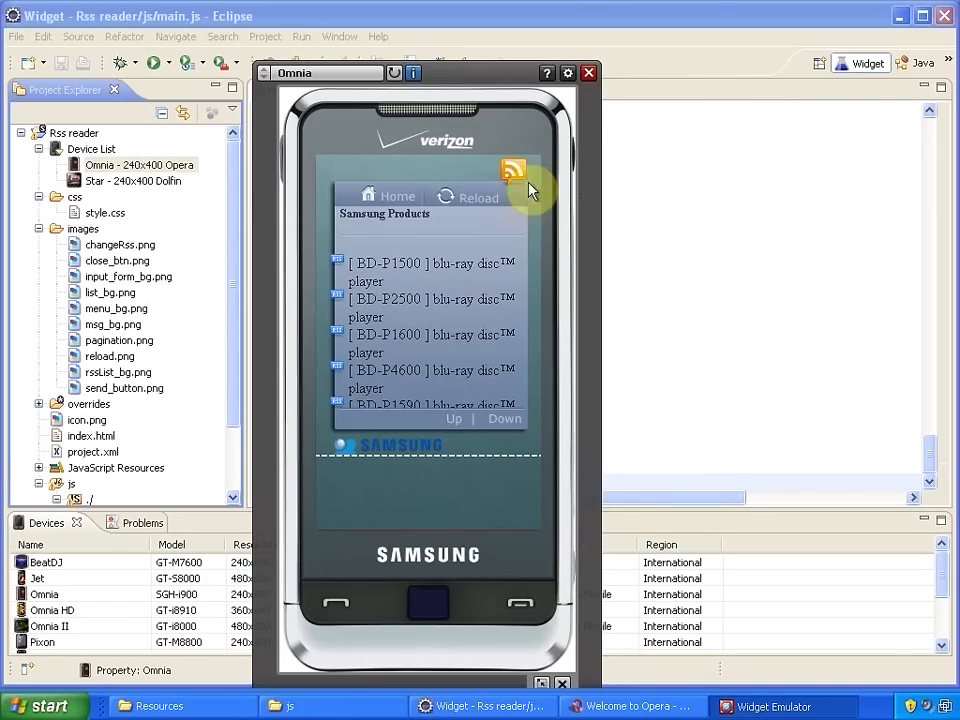